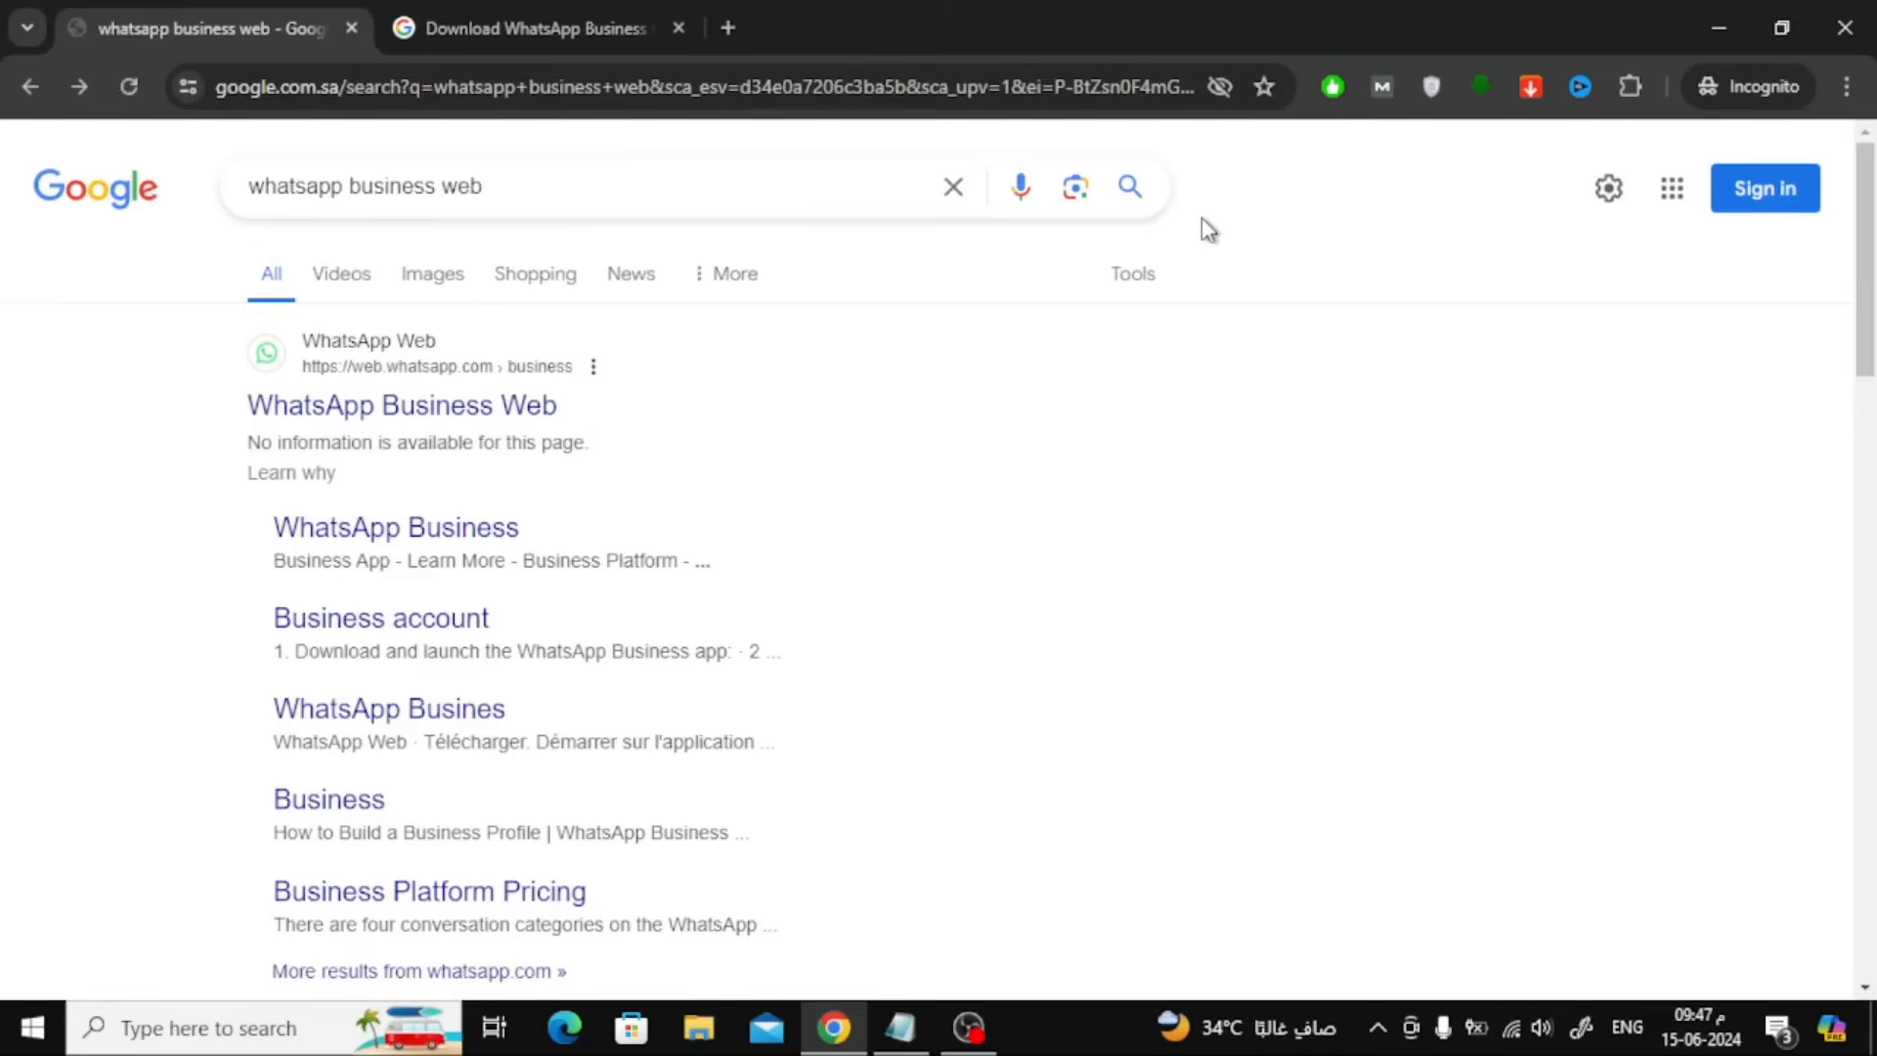
Step: Open the 'WhatsApp Business Web' Google result to reach the WhatsApp Web QR login page
{"action": "left_click", "coordinate": [529, 187]}
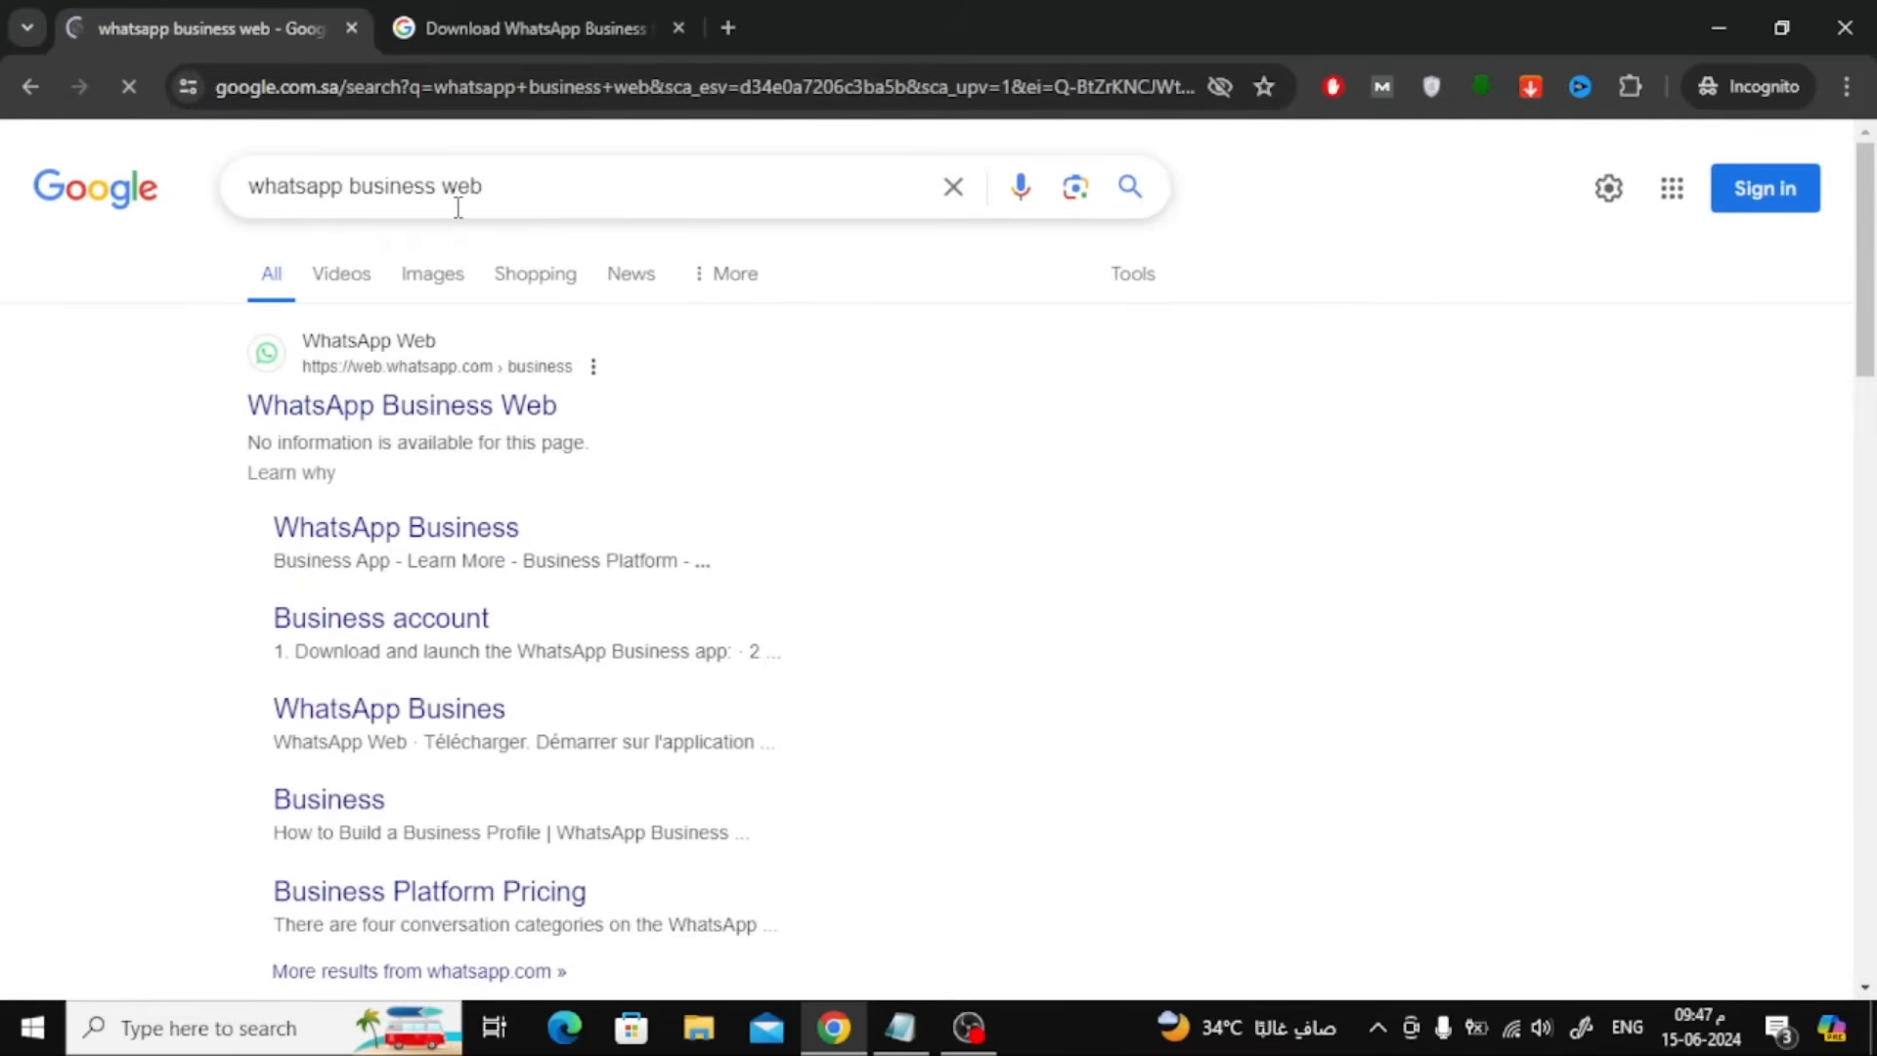
{"action": "left_click", "coordinate": [400, 405]}
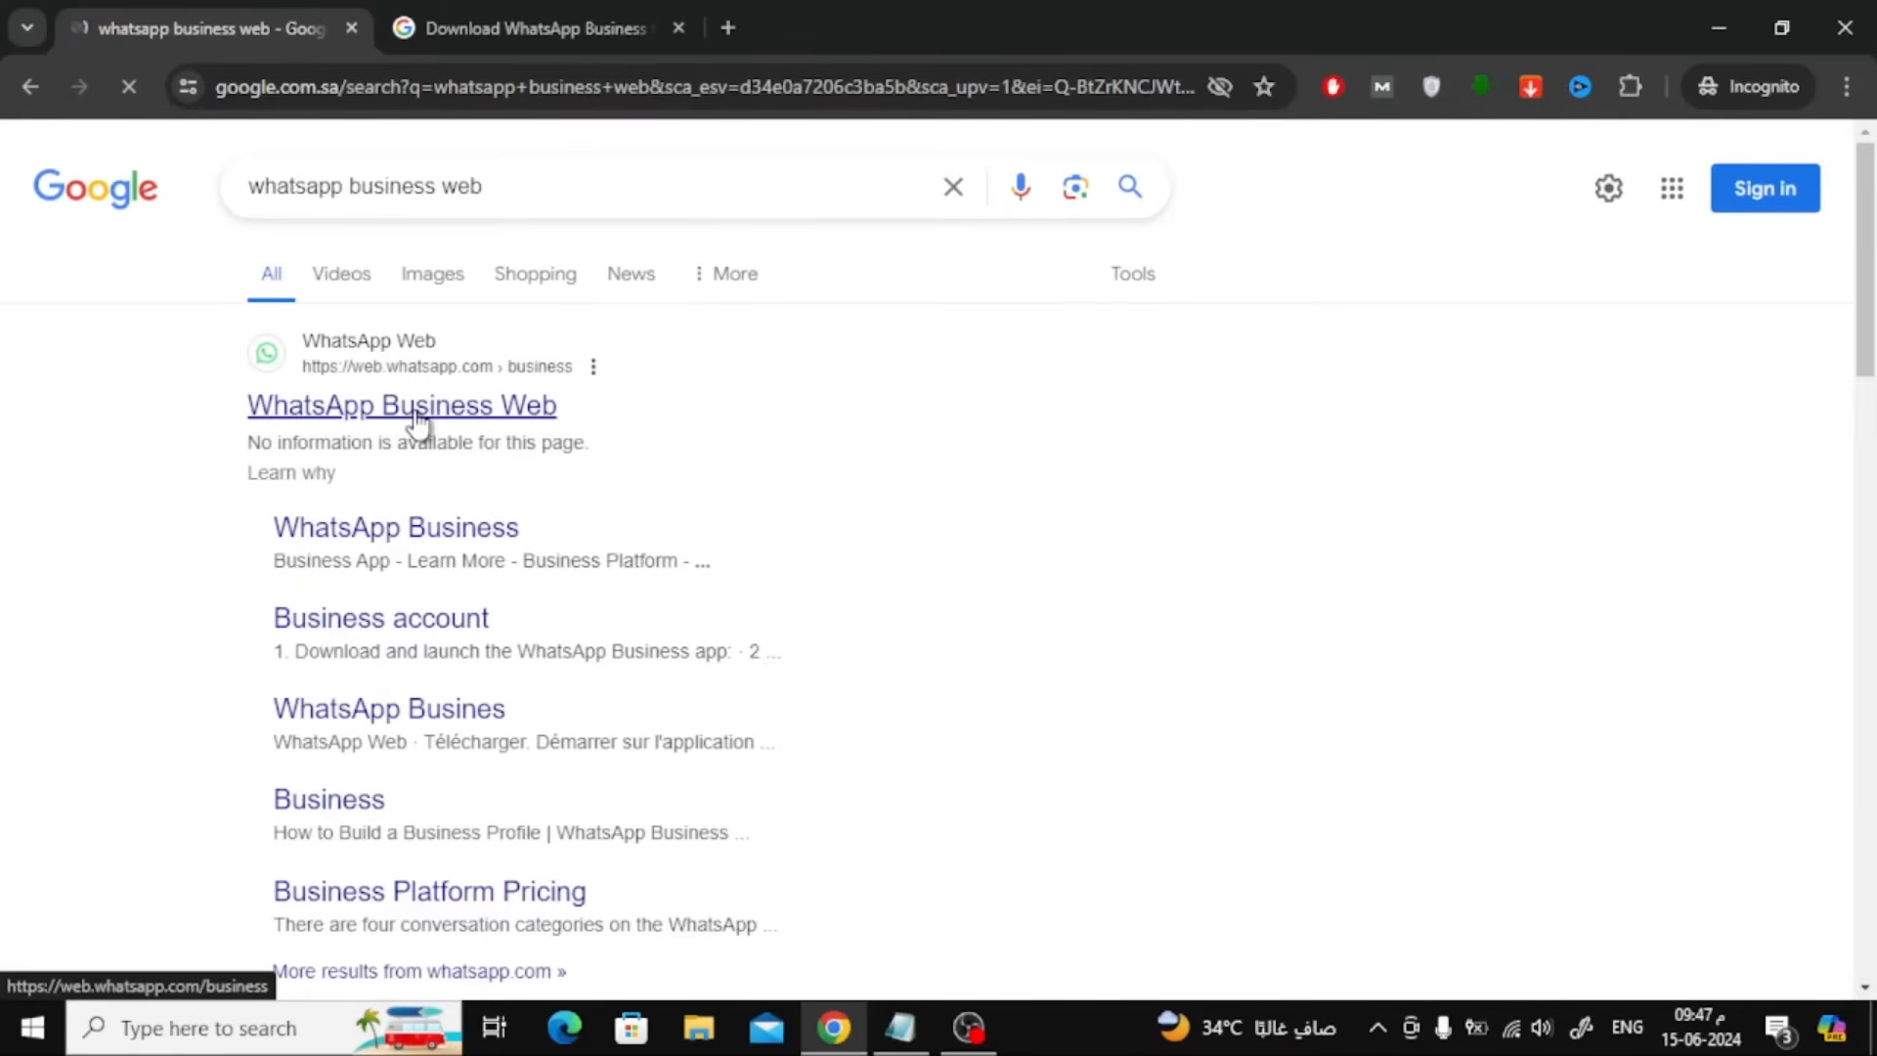
{"action": "left_click", "coordinate": [402, 406]}
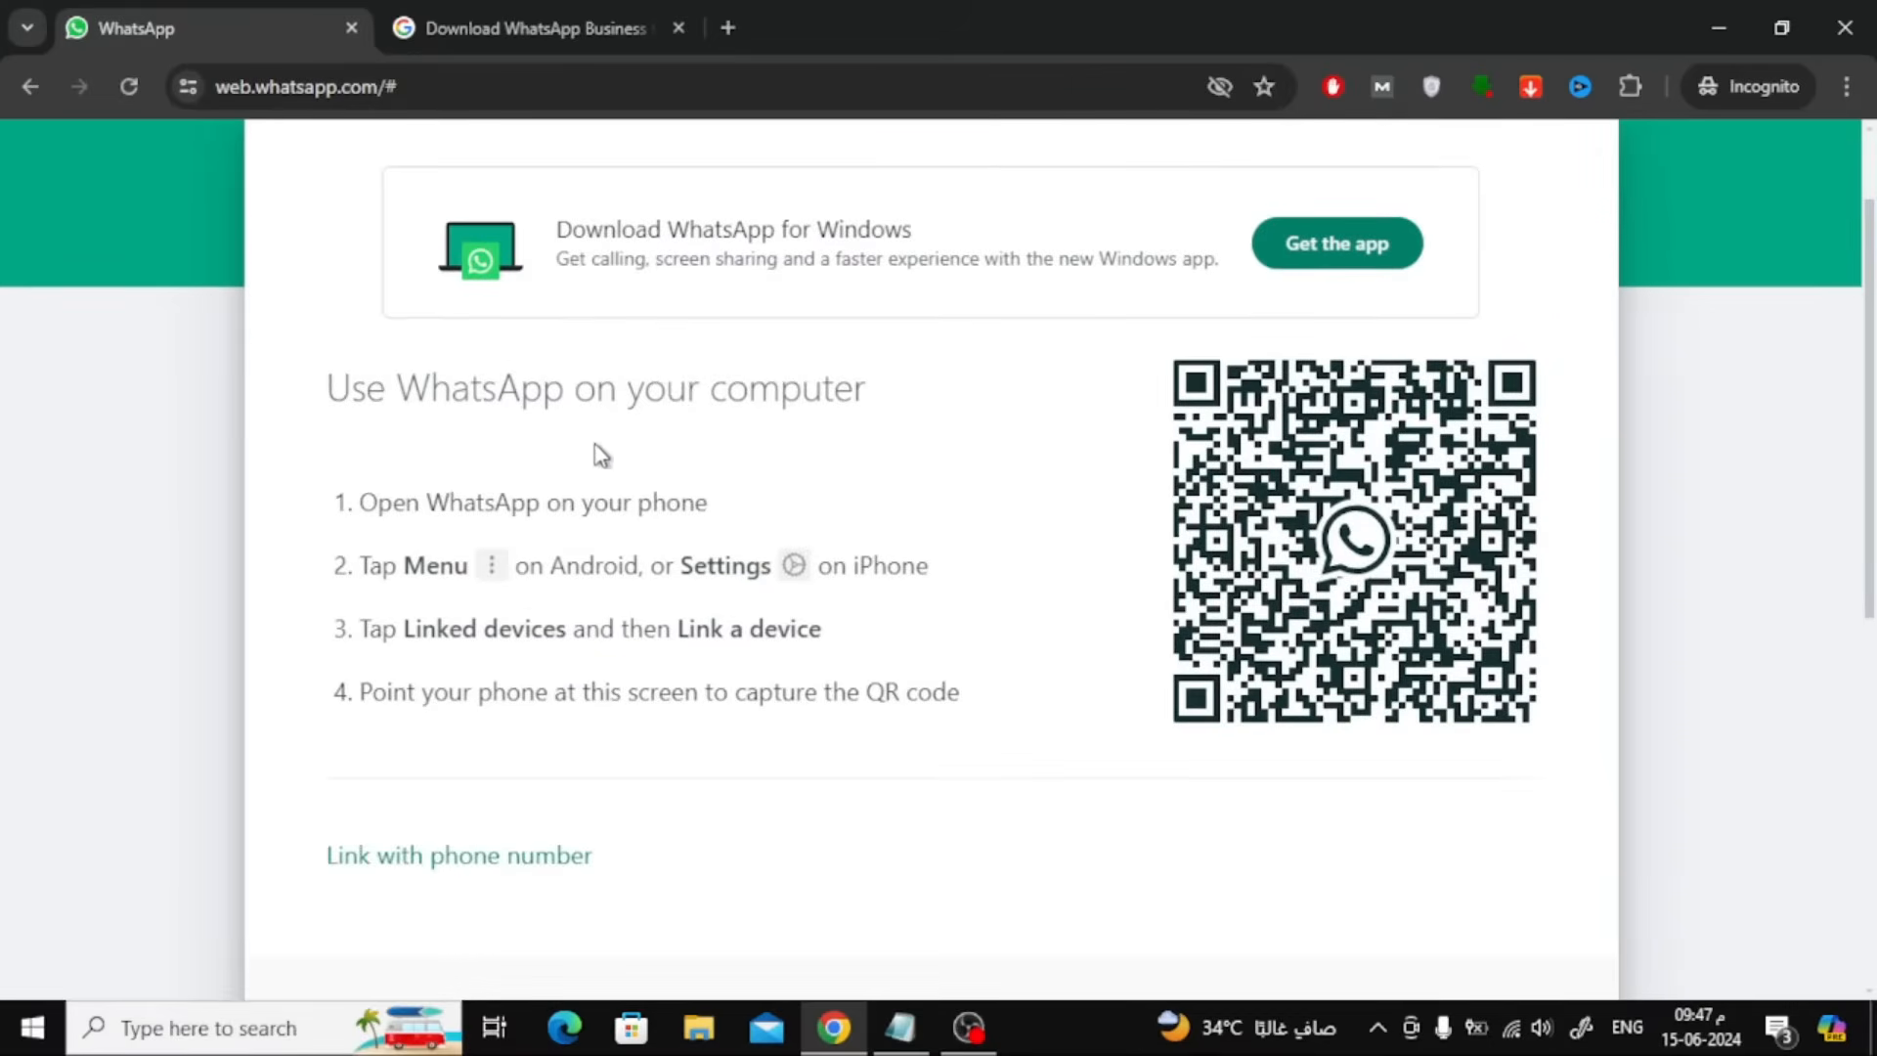
{"action": "mouse_move", "coordinate": [1364, 541]}
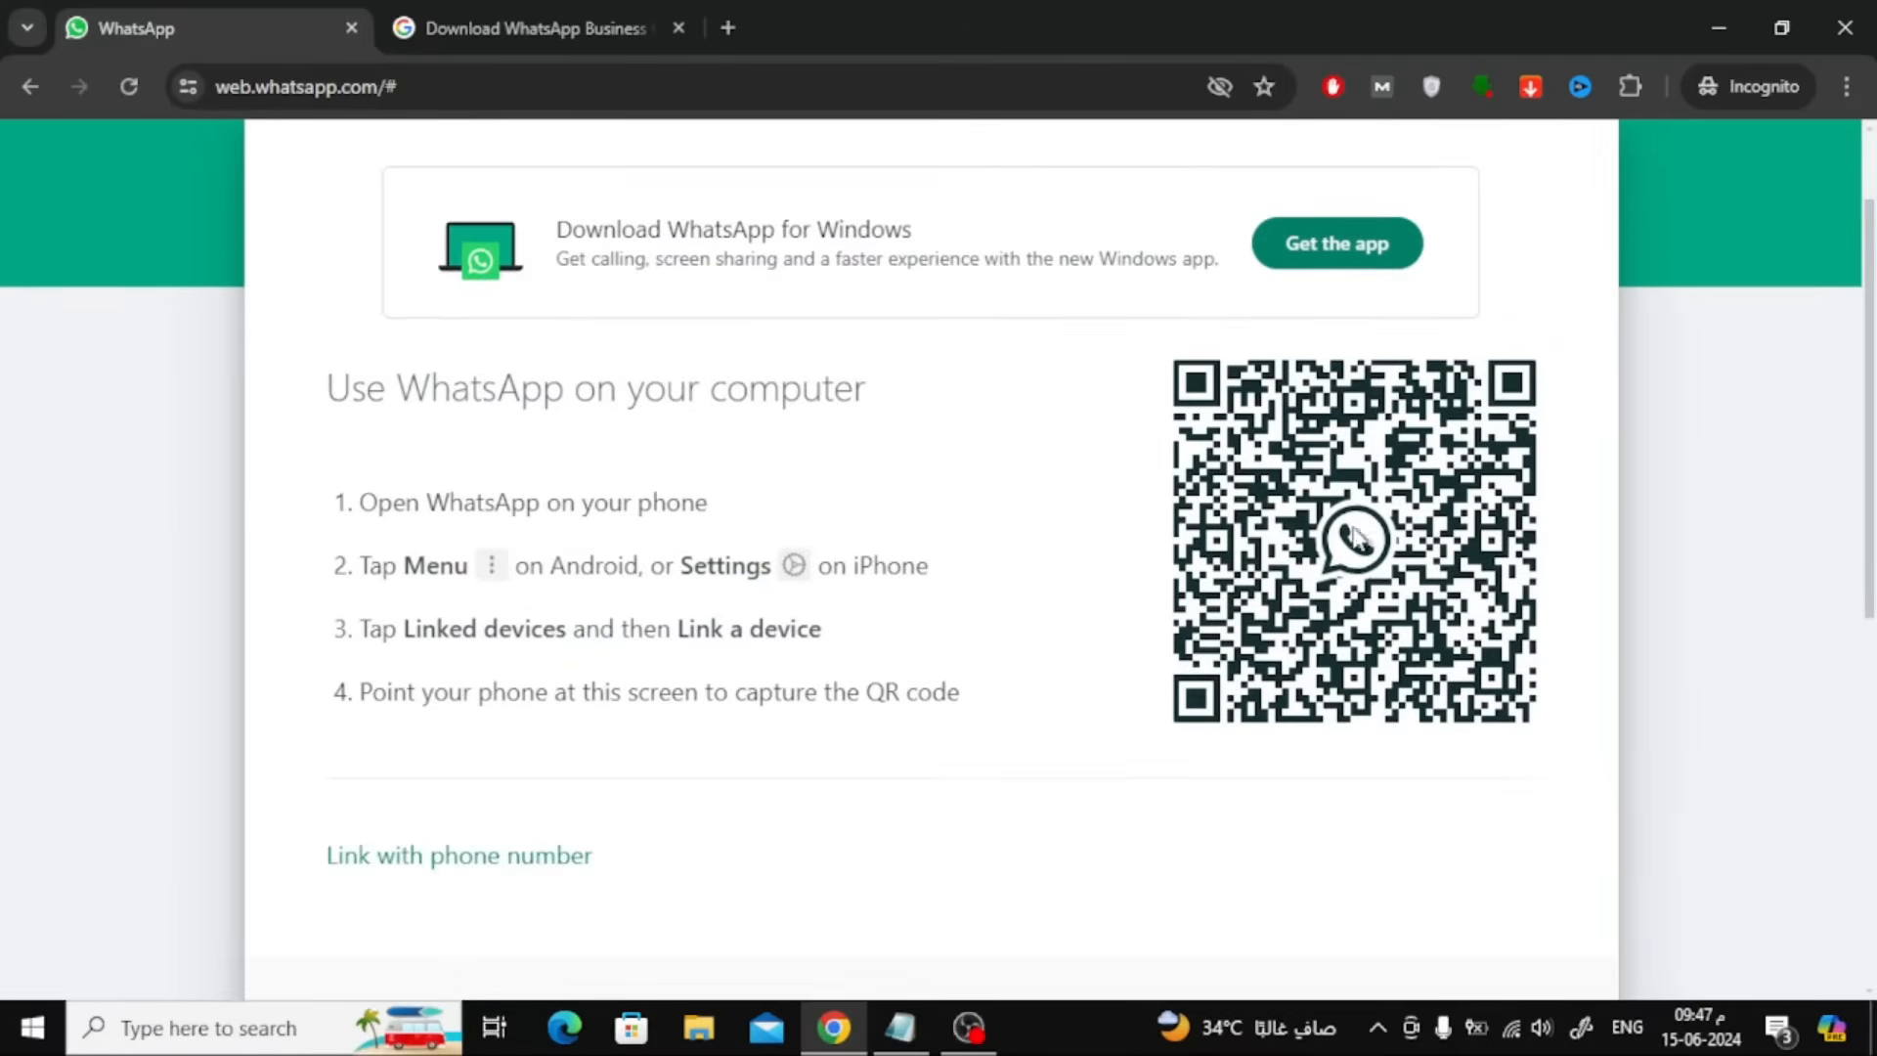
{"action": "mouse_move", "coordinate": [1060, 491]}
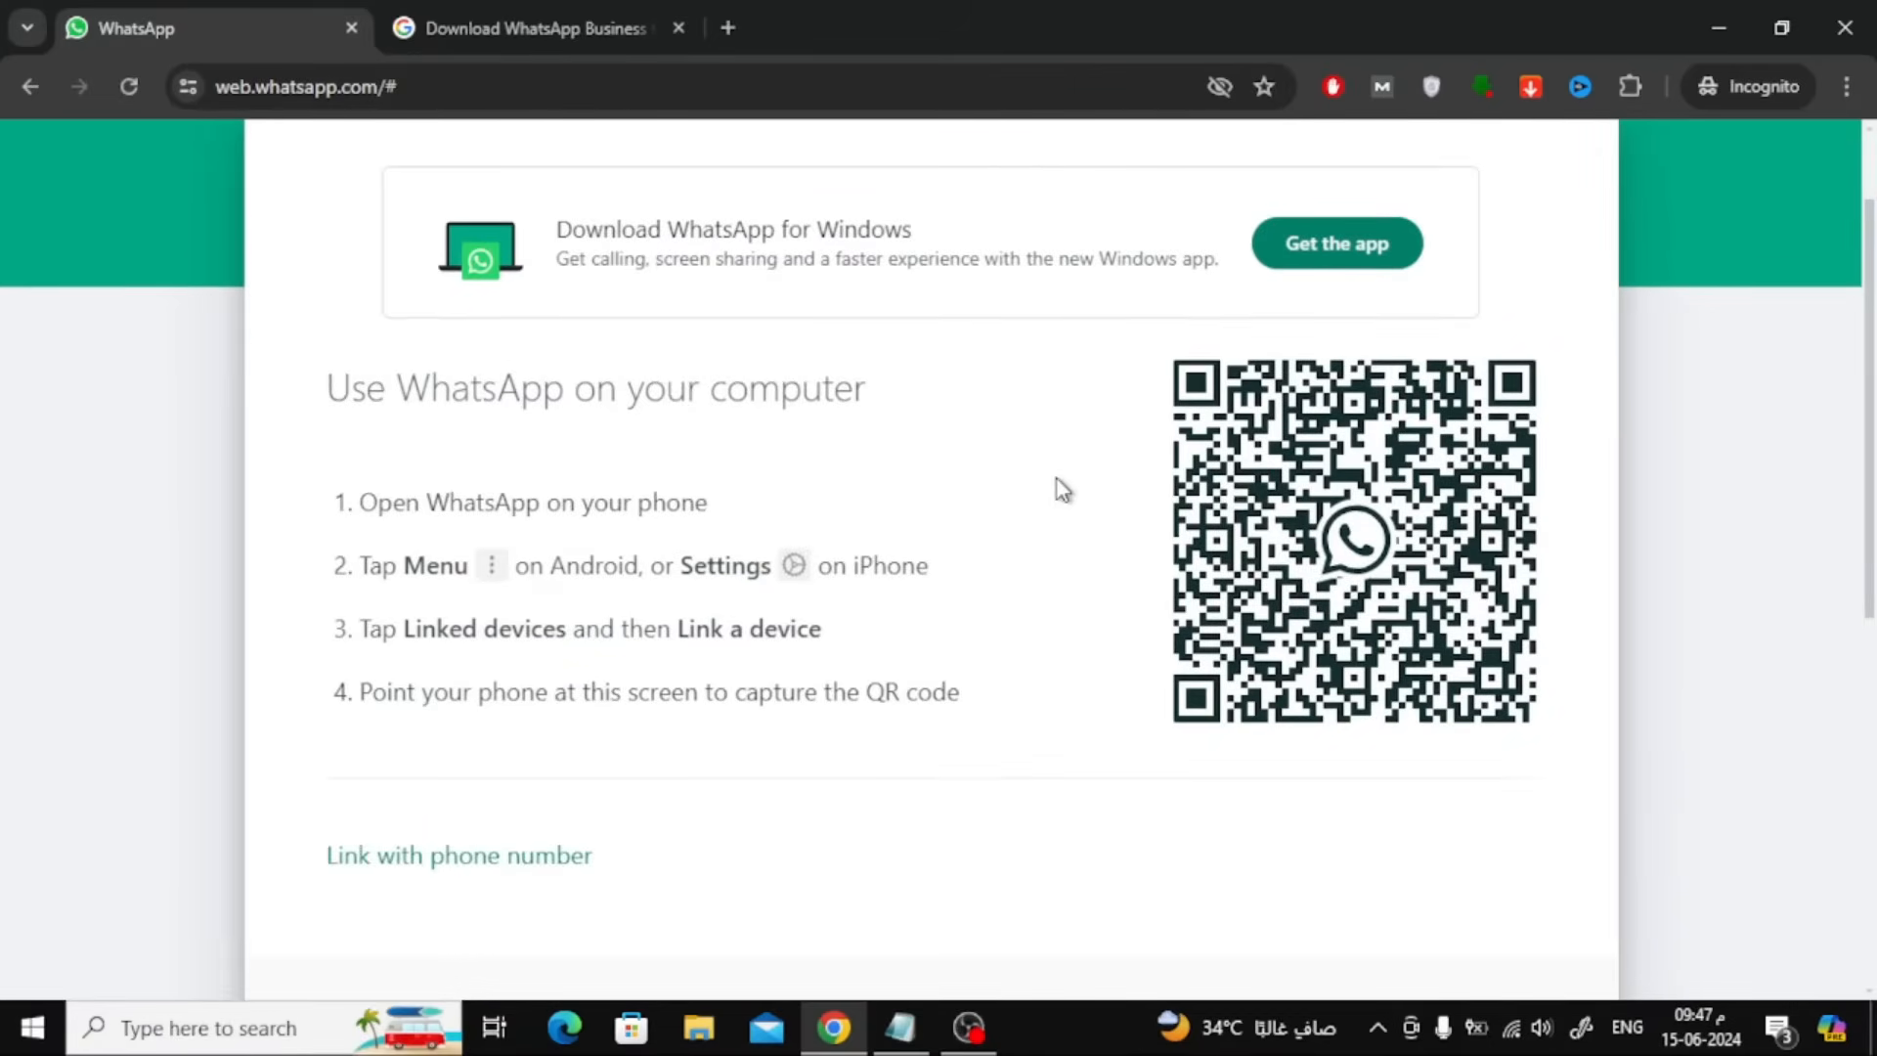
Step: Scroll past the QR login instructions down to the Tutorial video
{"action": "scroll", "scroll_direction": "down", "scroll_amount": 3}
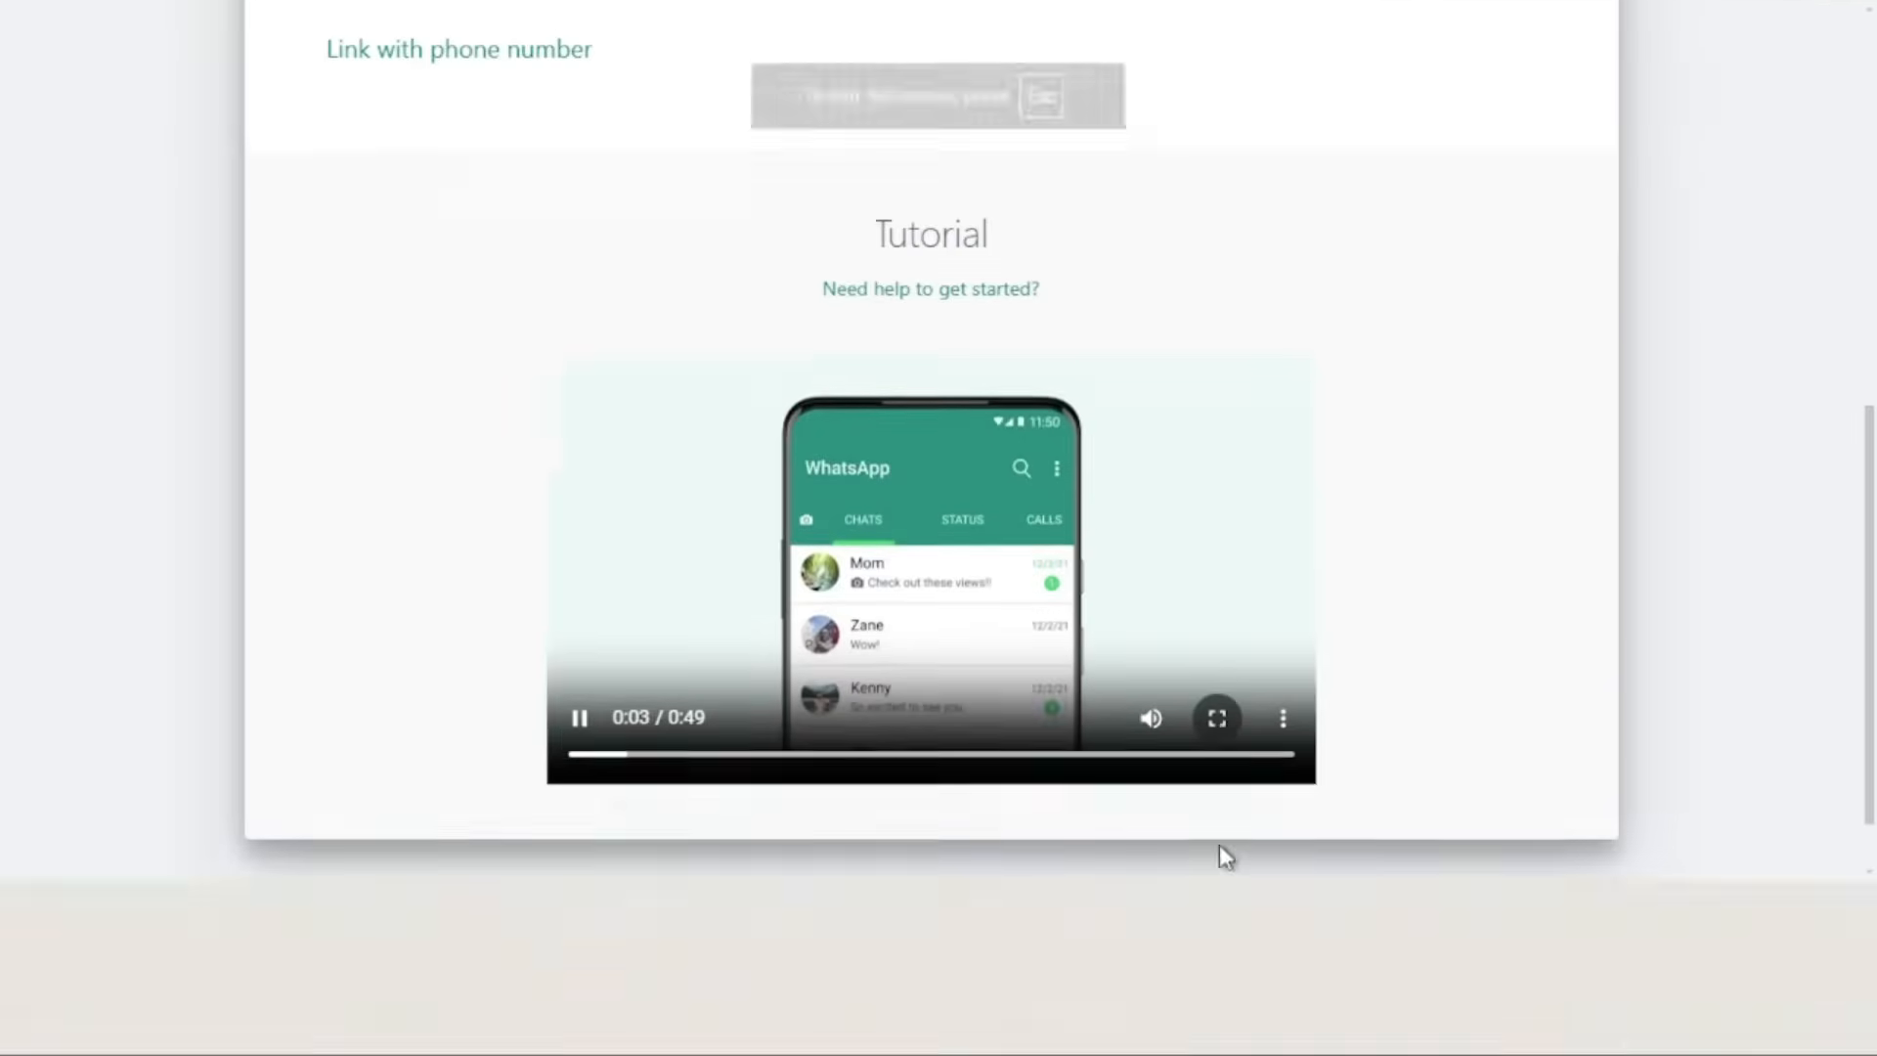
Step: Play the Tutorial video fullscreen through the linking steps, pausing at the QR-scanning scene
{"action": "left_click", "coordinate": [1216, 718]}
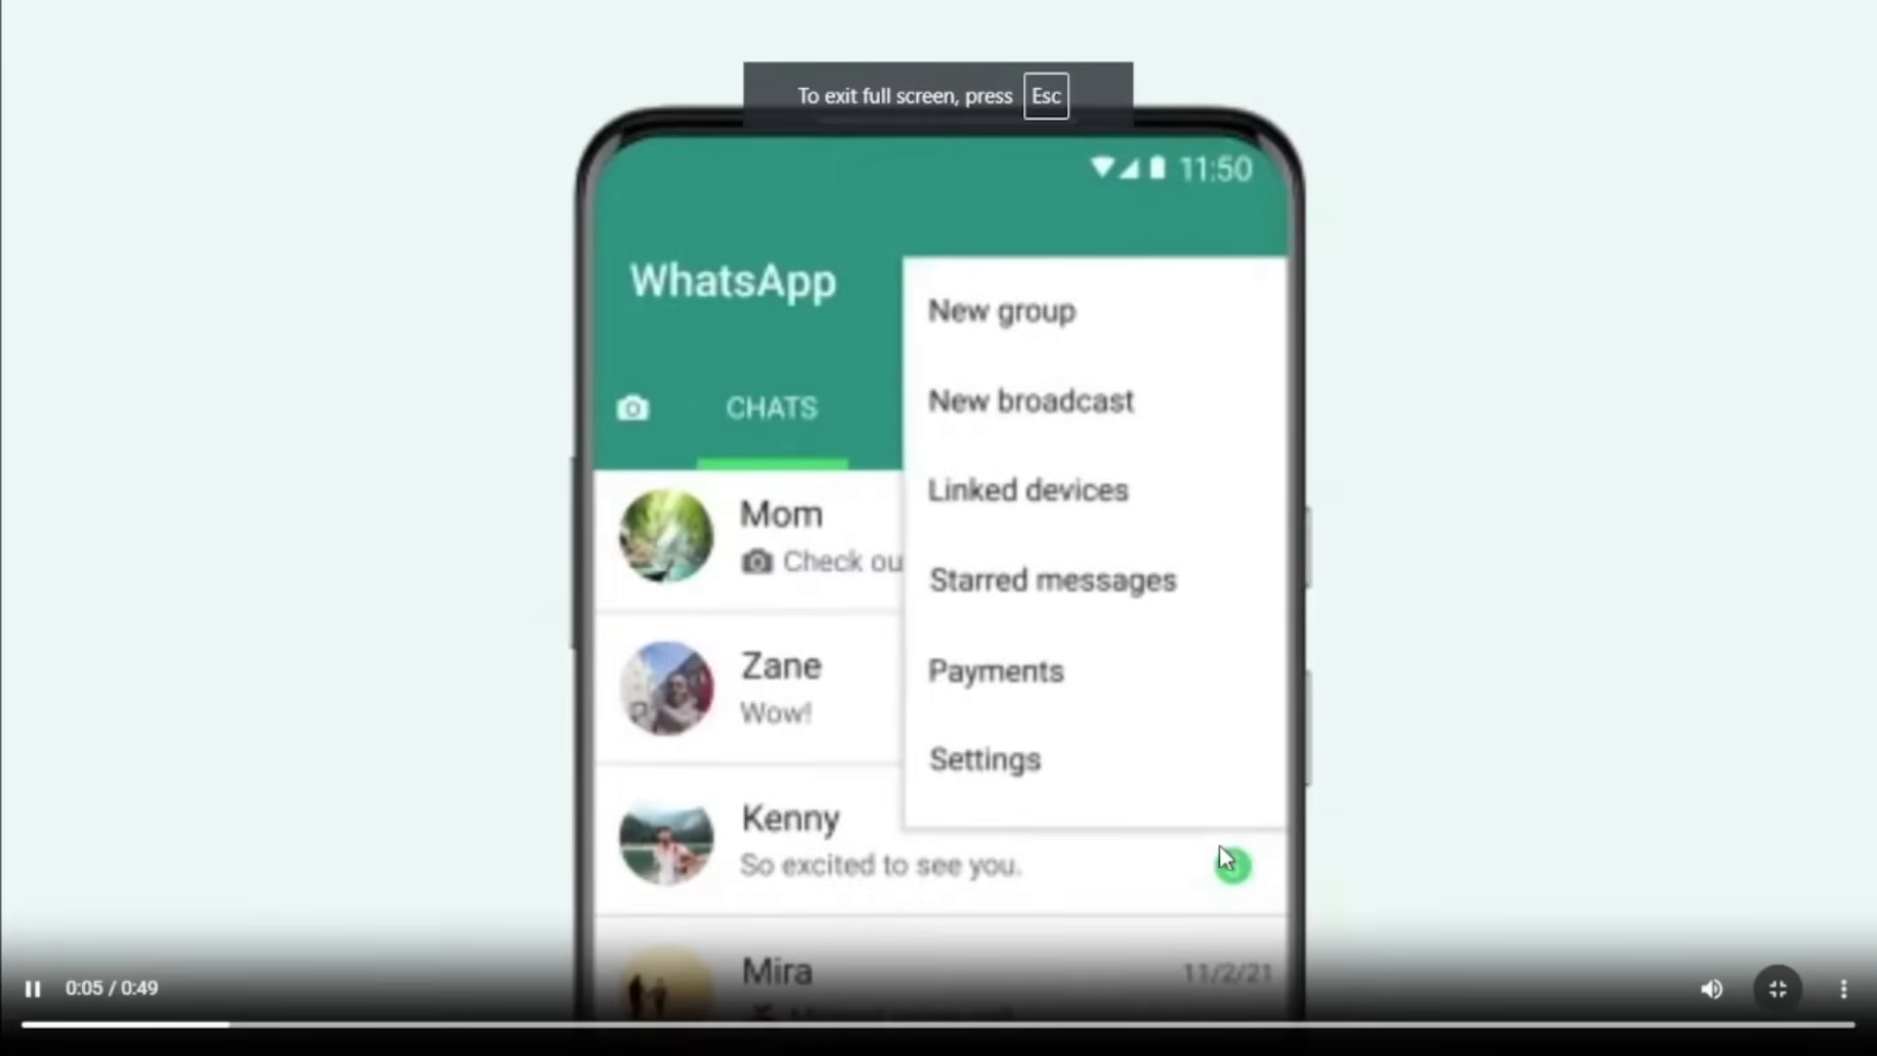
{"action": "left_click", "coordinate": [1027, 488]}
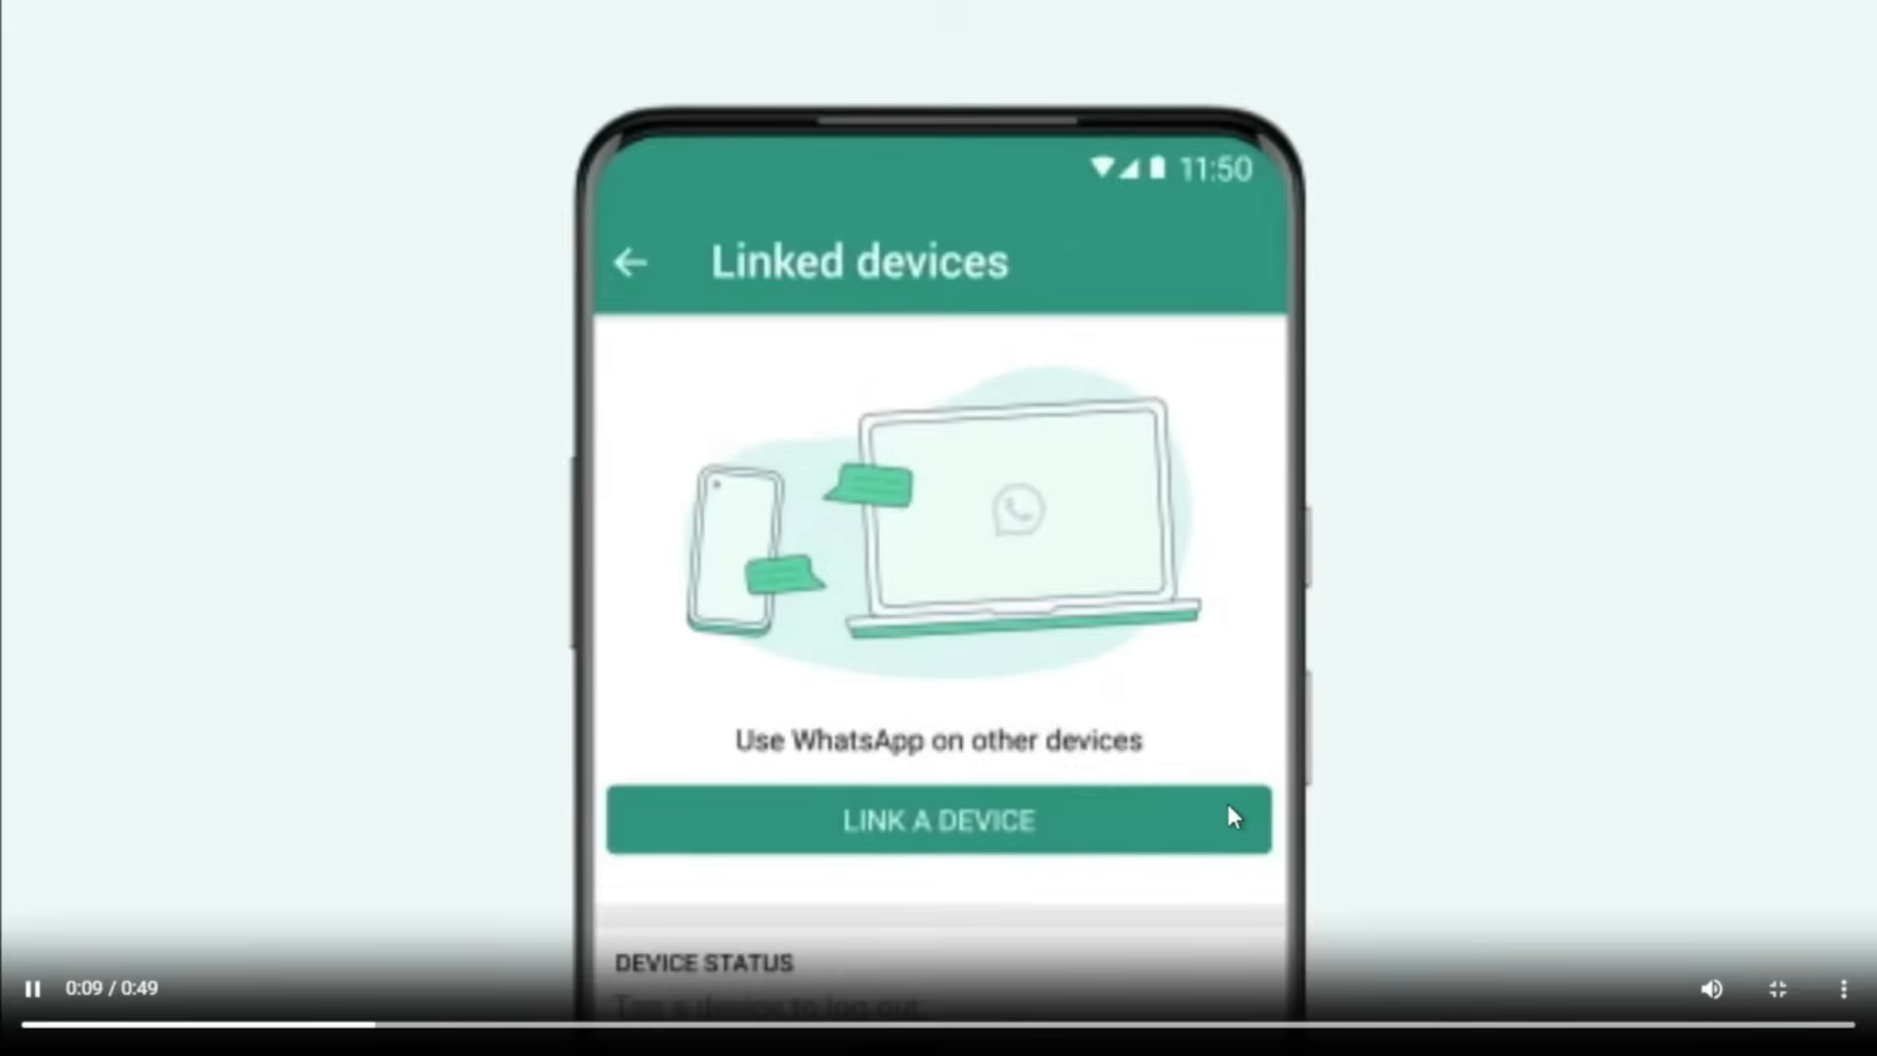
{"action": "left_click", "coordinate": [937, 821]}
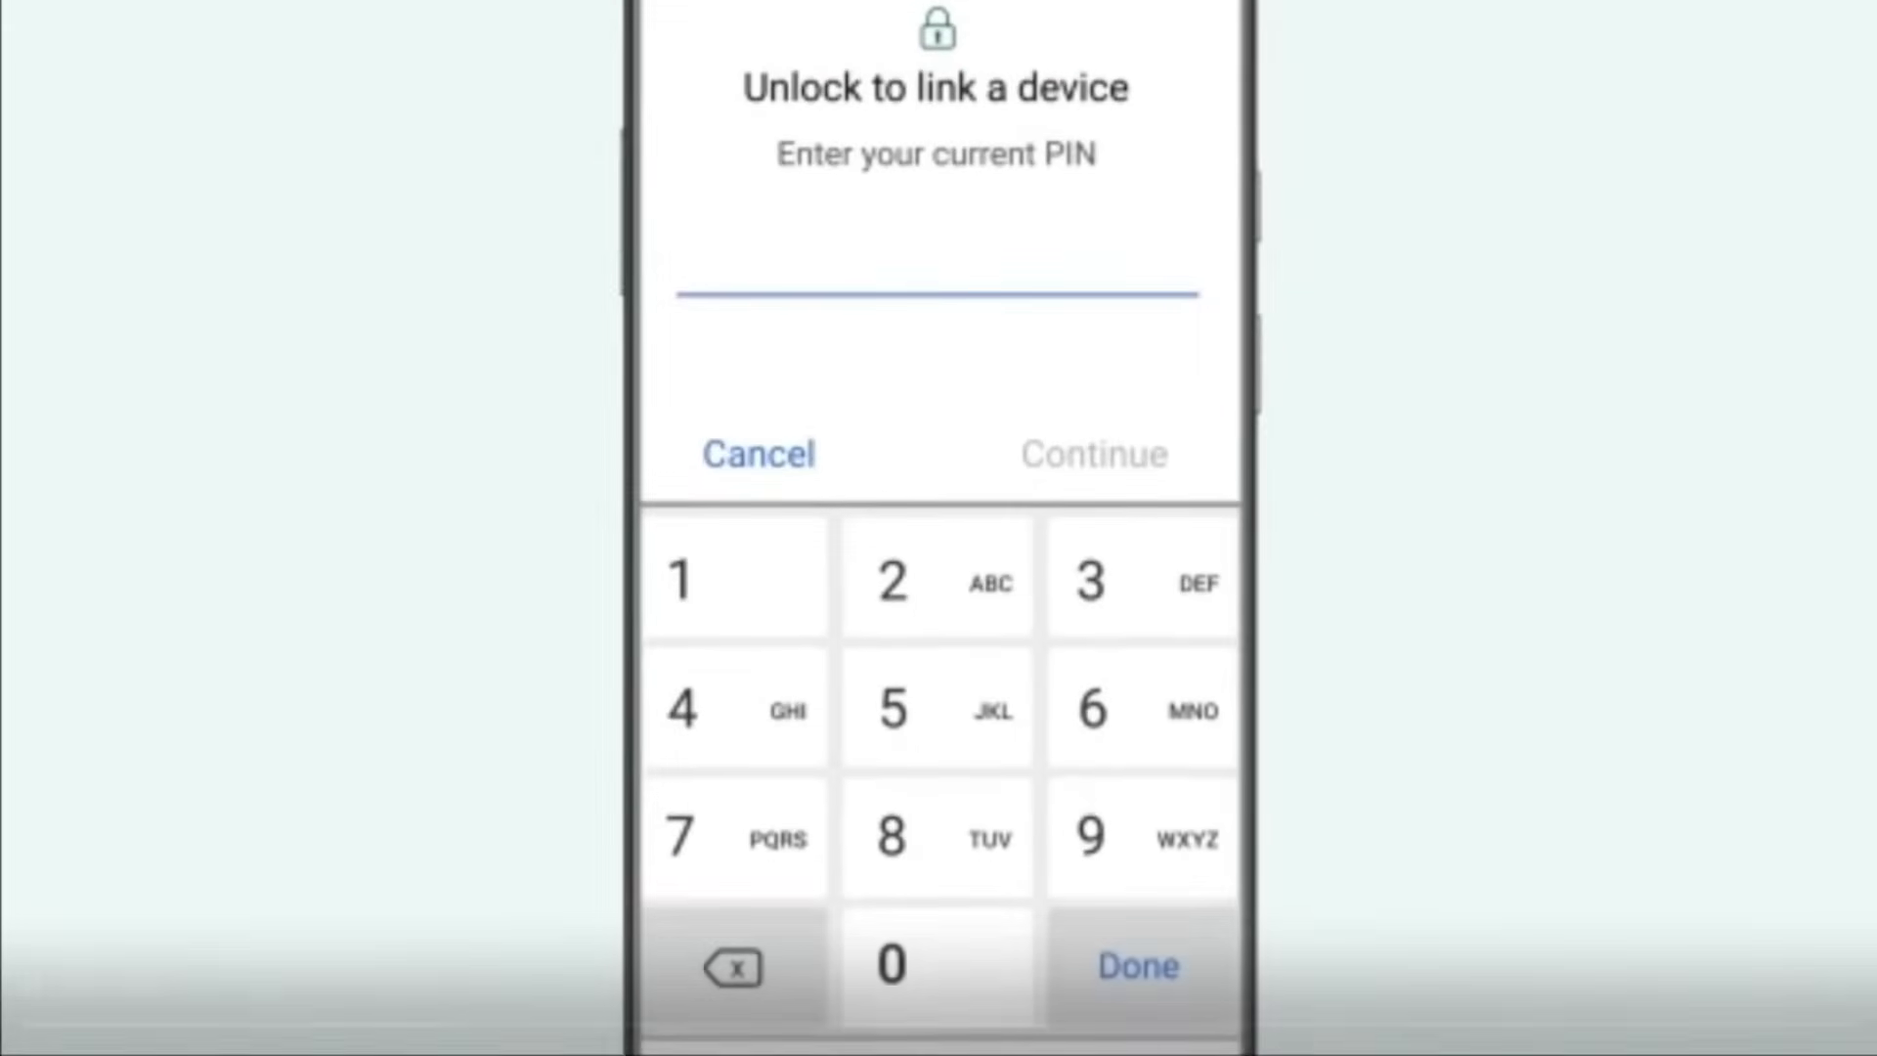
{"action": "left_click", "coordinate": [936, 859]}
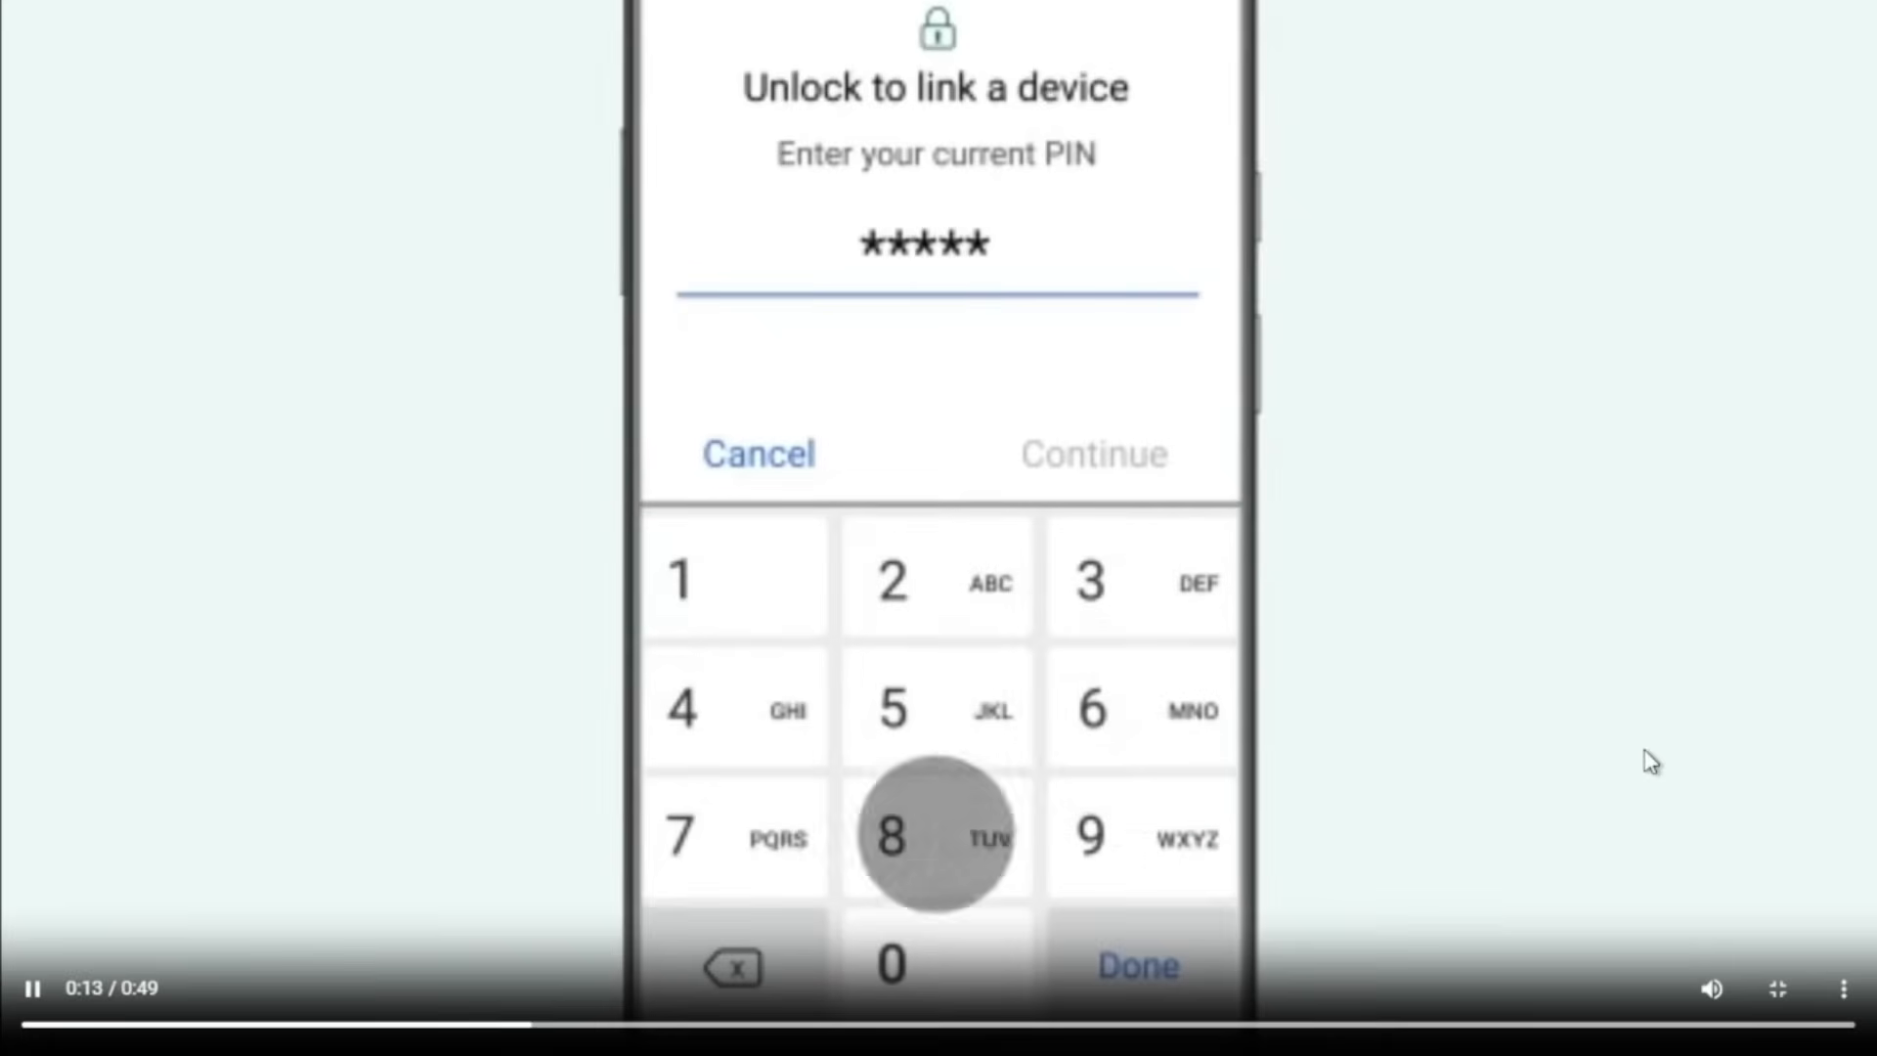
{"action": "left_click", "coordinate": [938, 836]}
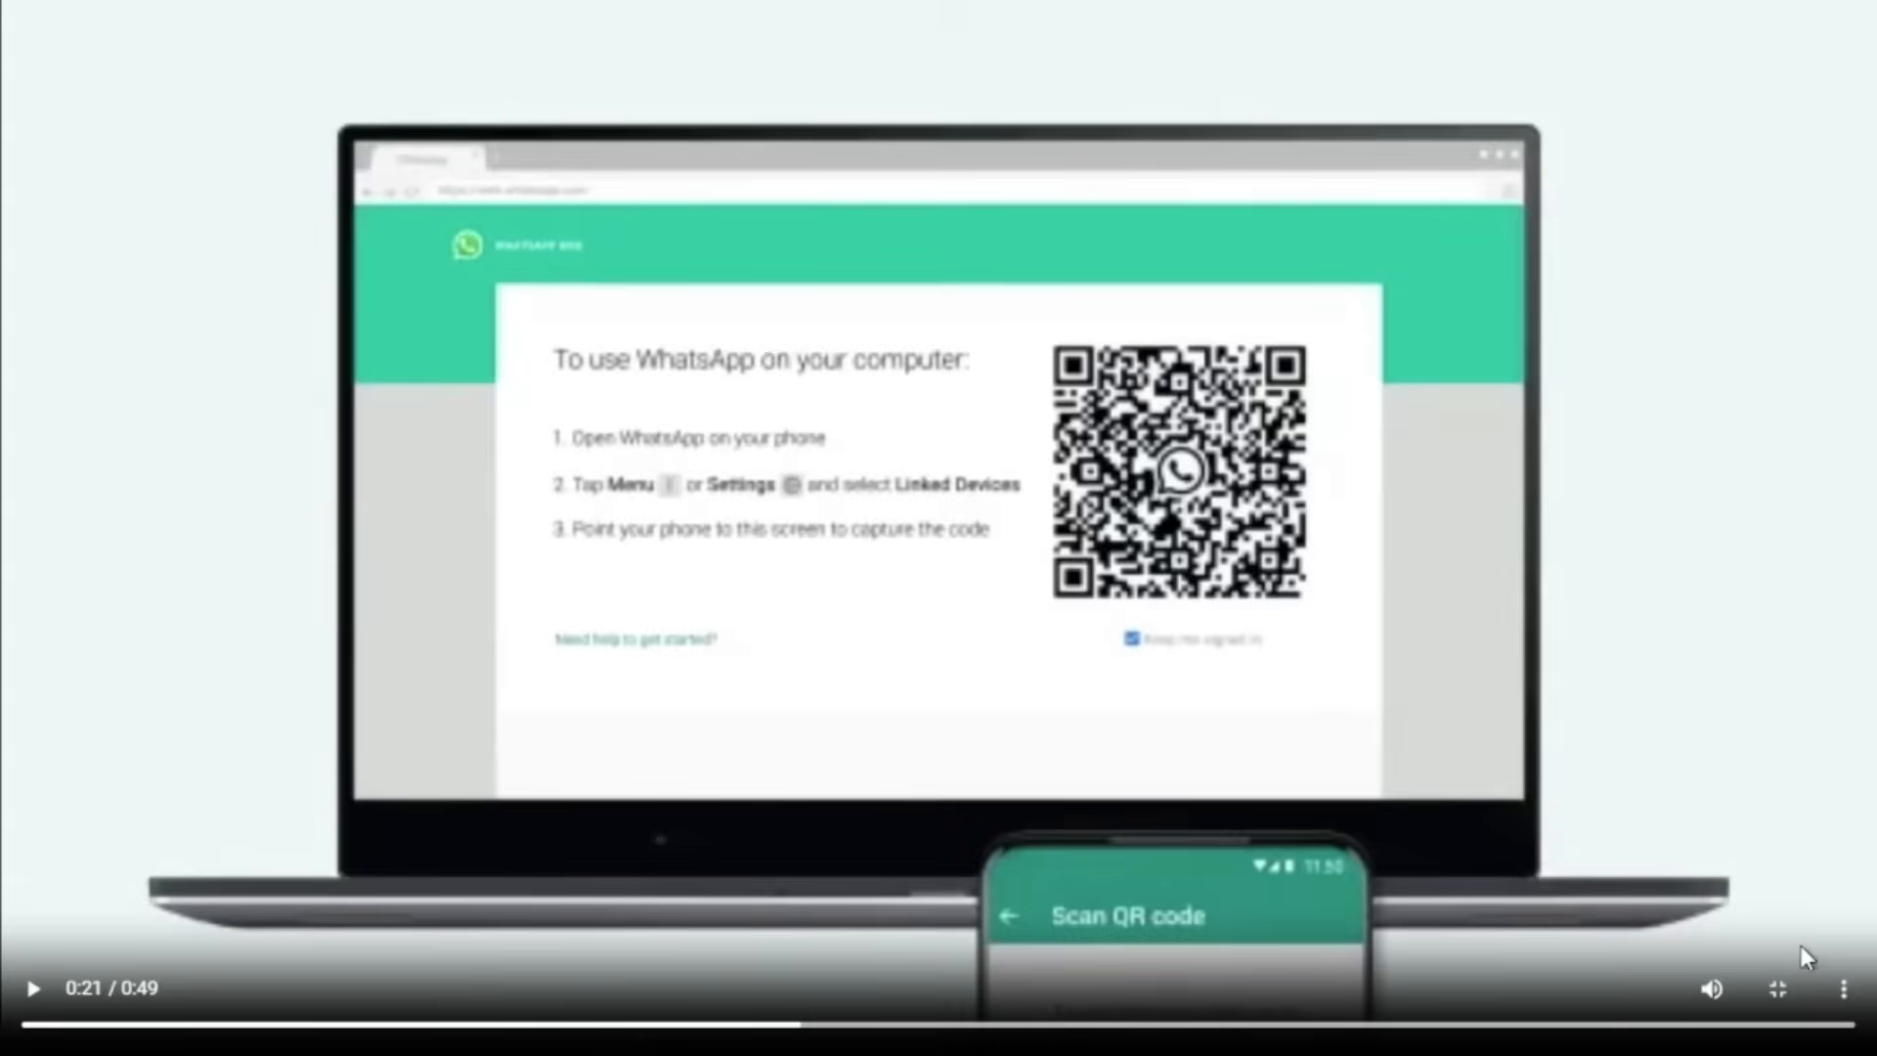
{"action": "mouse_move", "coordinate": [1476, 860]}
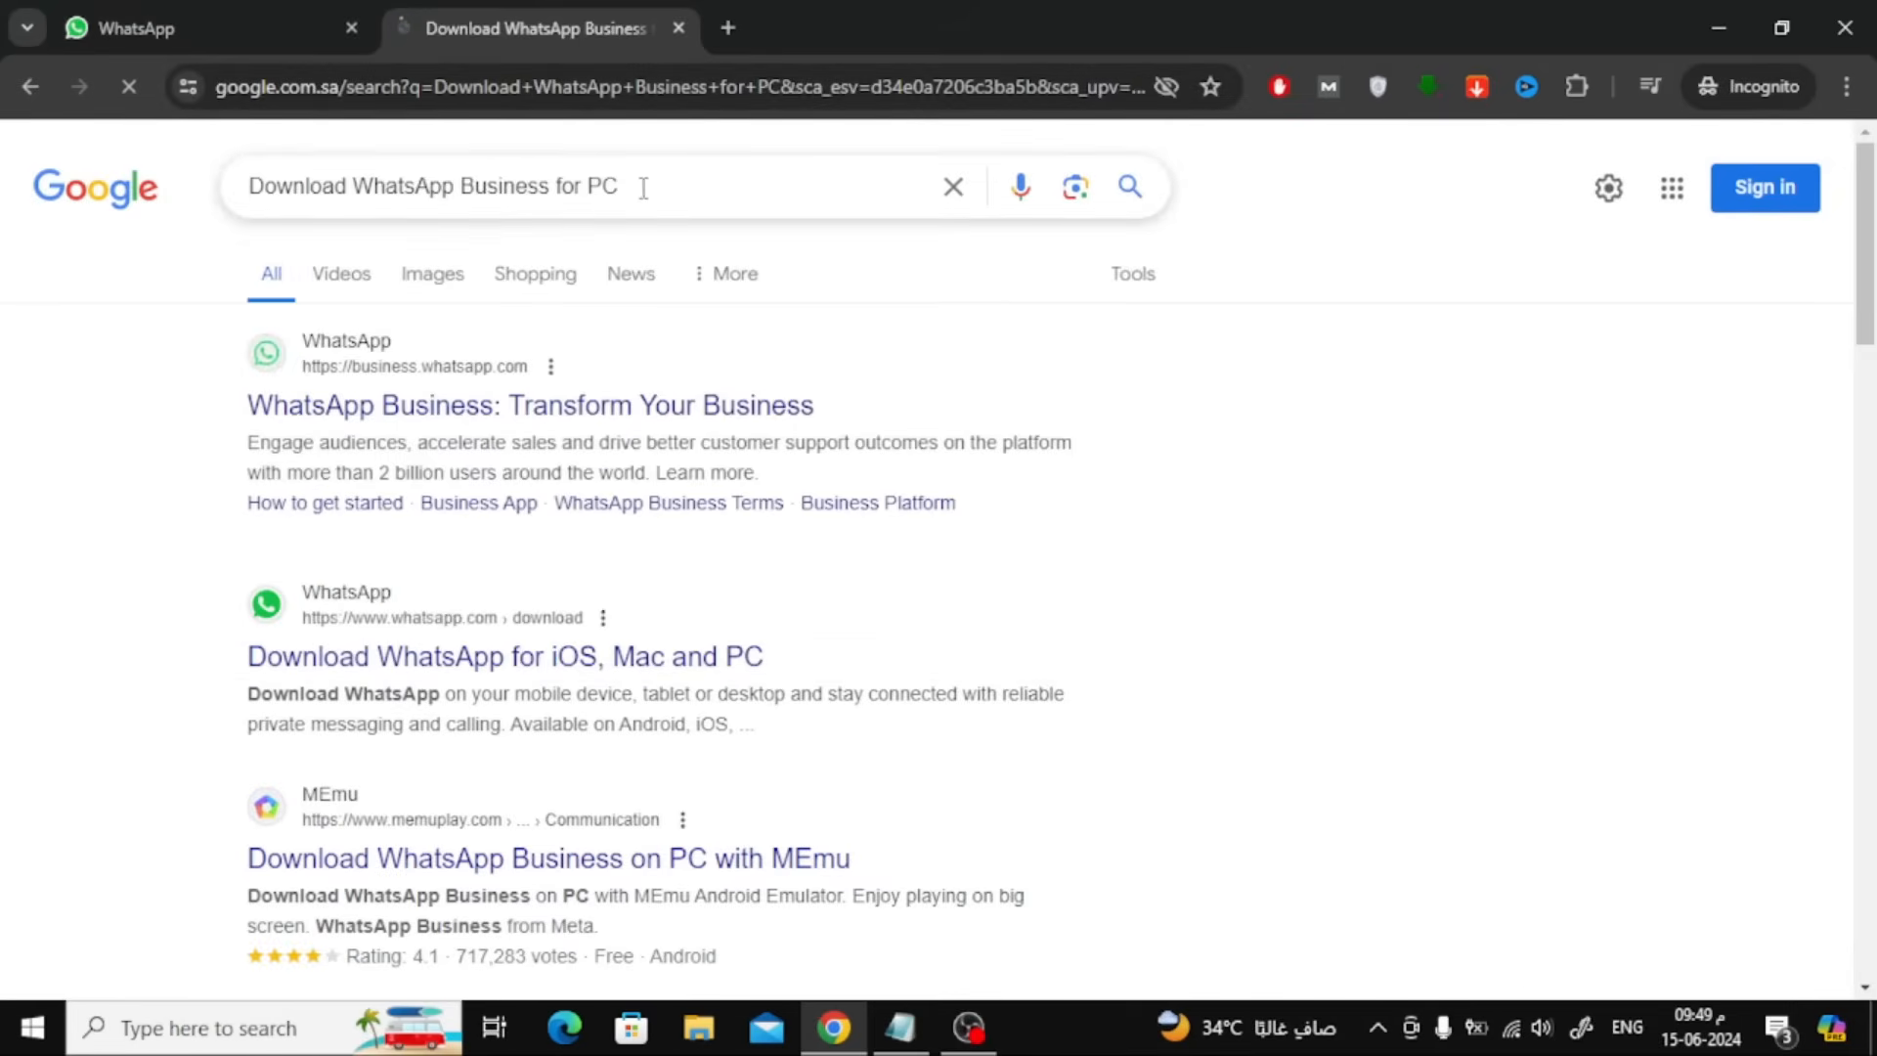
Step: Scroll the 'Download WhatsApp Business for PC' results to the MEmu Play download page
{"action": "scroll", "scroll_direction": "down", "scroll_amount": 3}
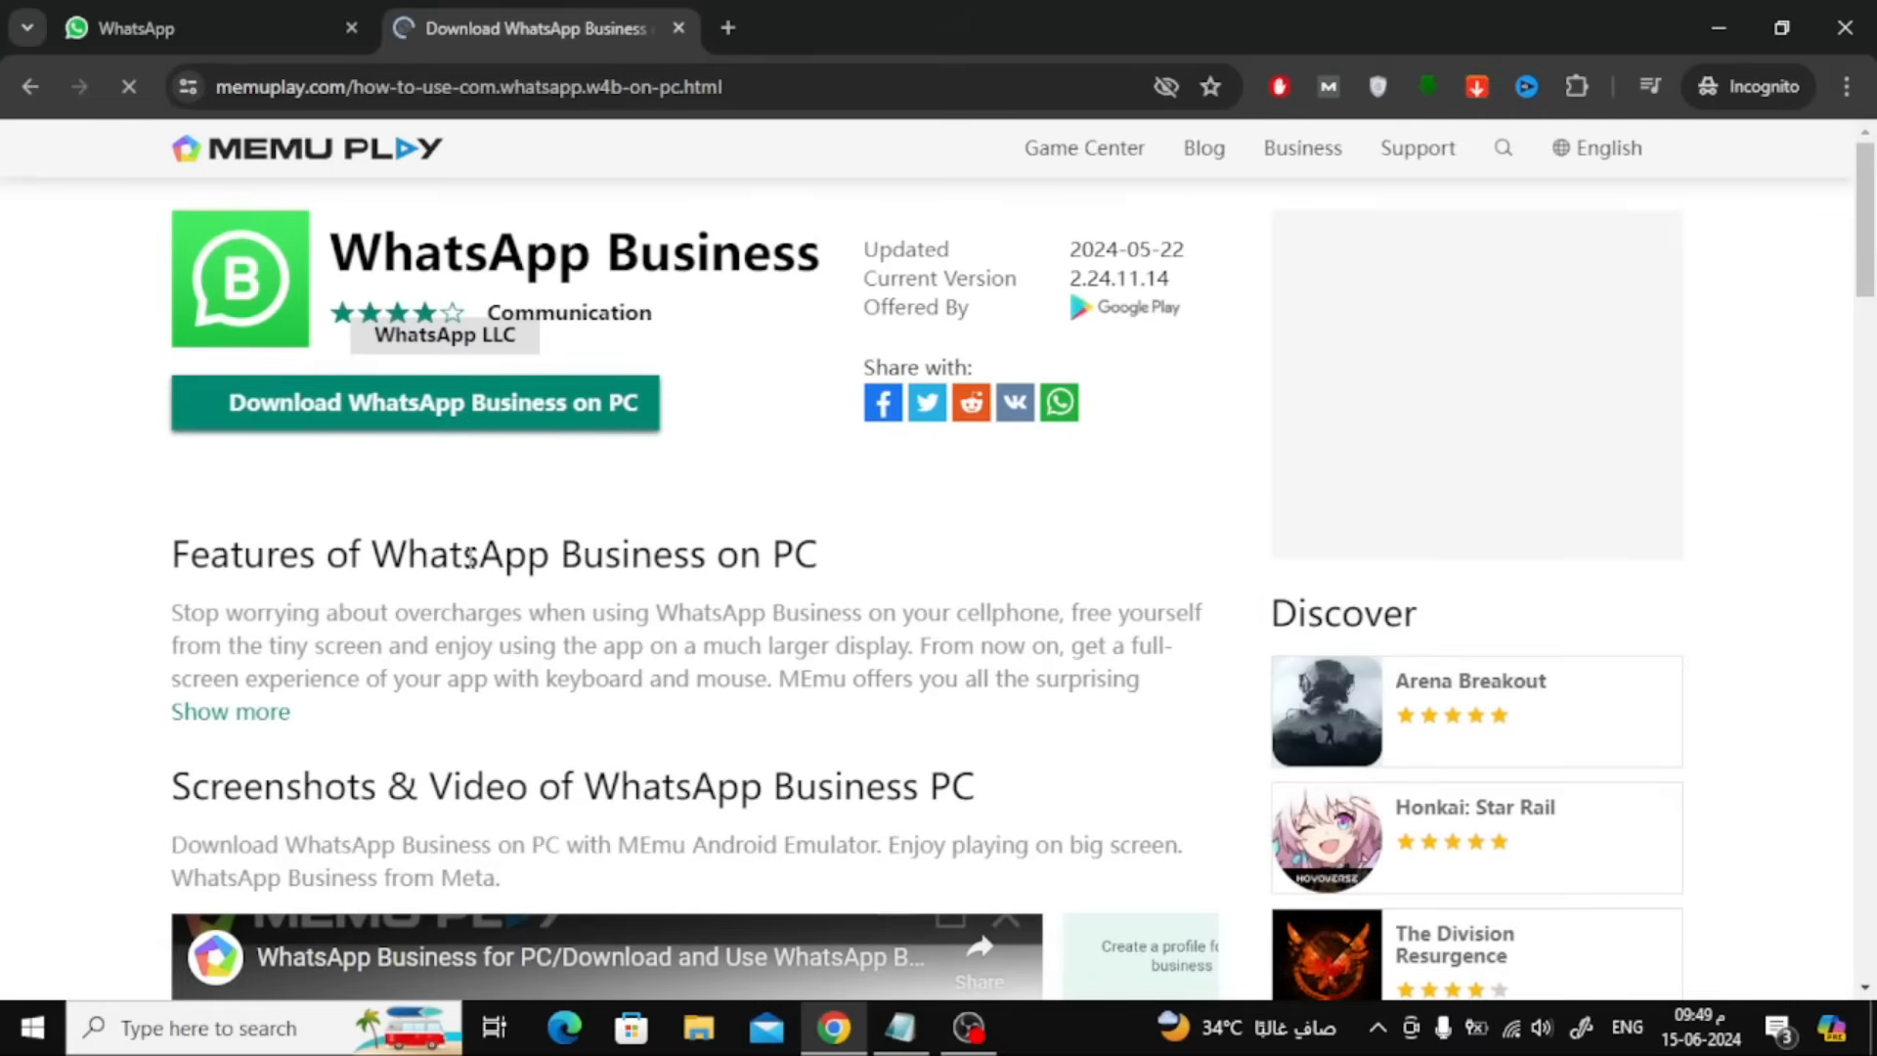
Step: Scroll down the MEmu WhatsApp Business page and play its YouTube installation video
{"action": "scroll", "scroll_direction": "down", "scroll_amount": 3}
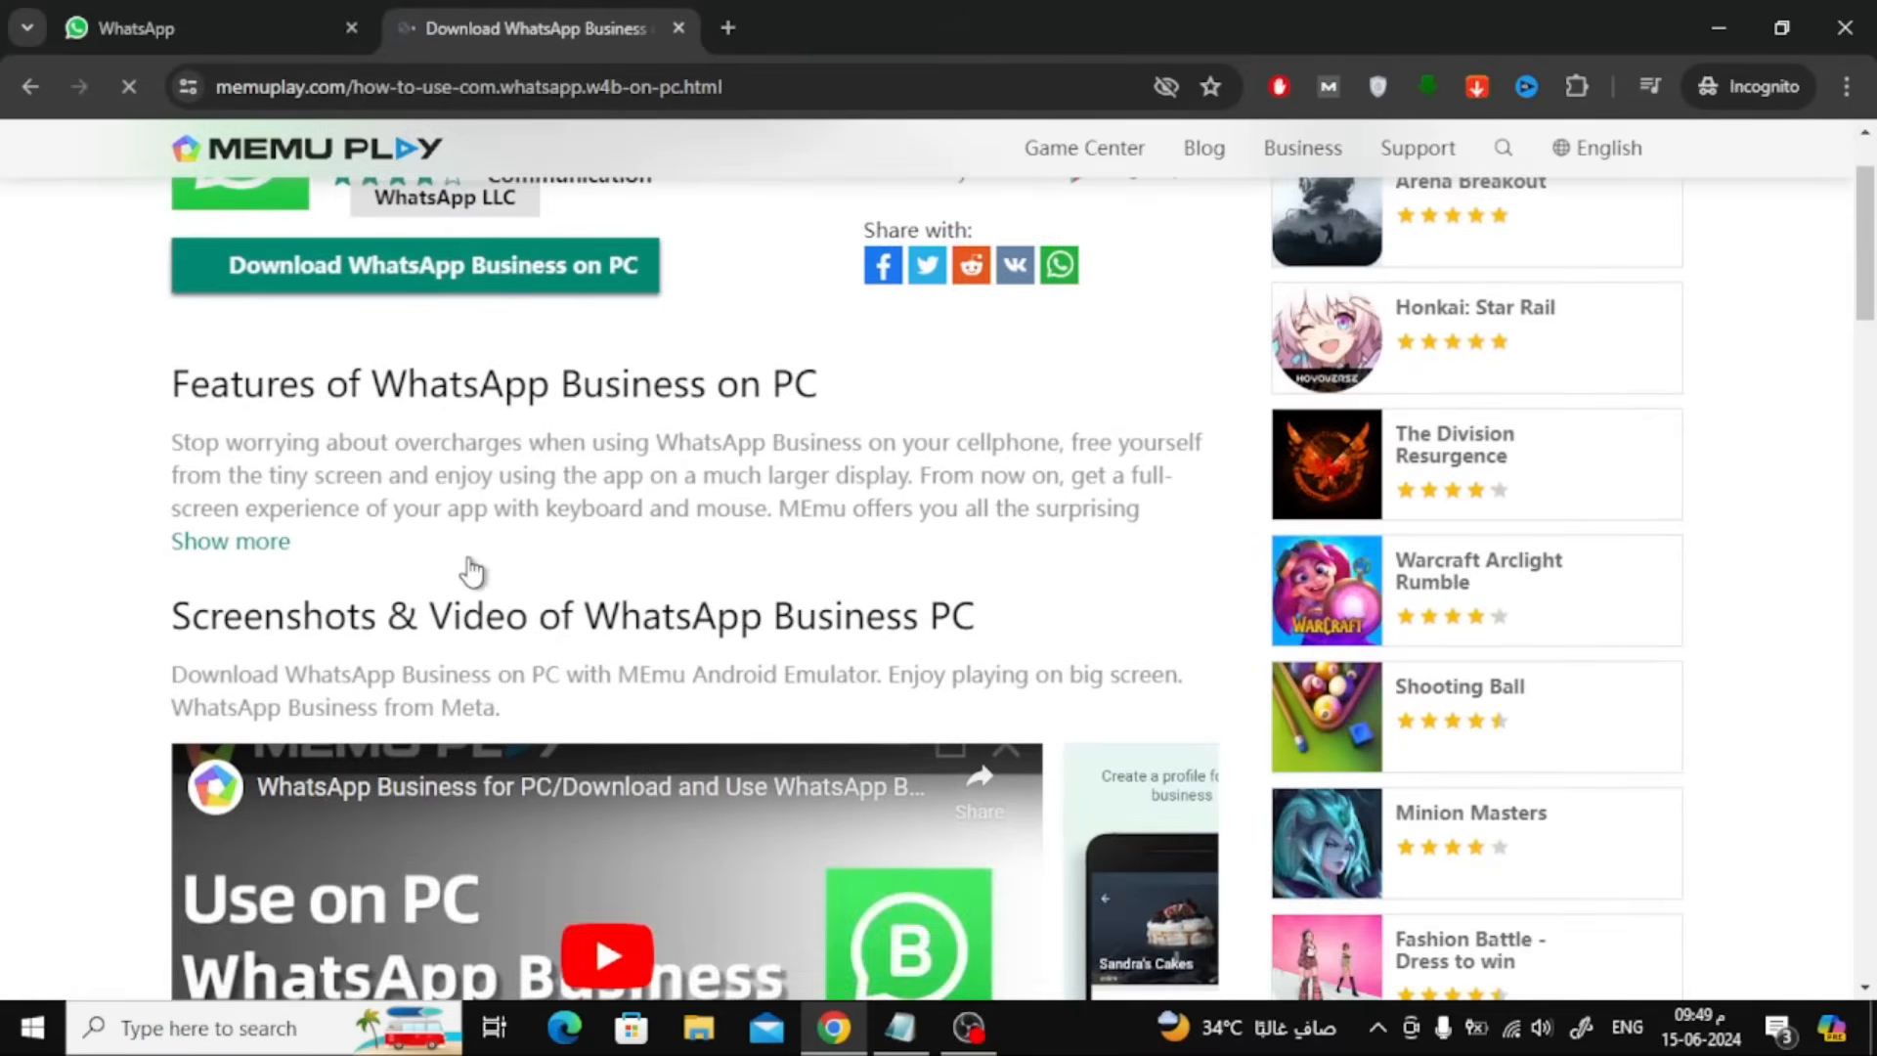
{"action": "scroll", "scroll_direction": "down", "scroll_amount": 3}
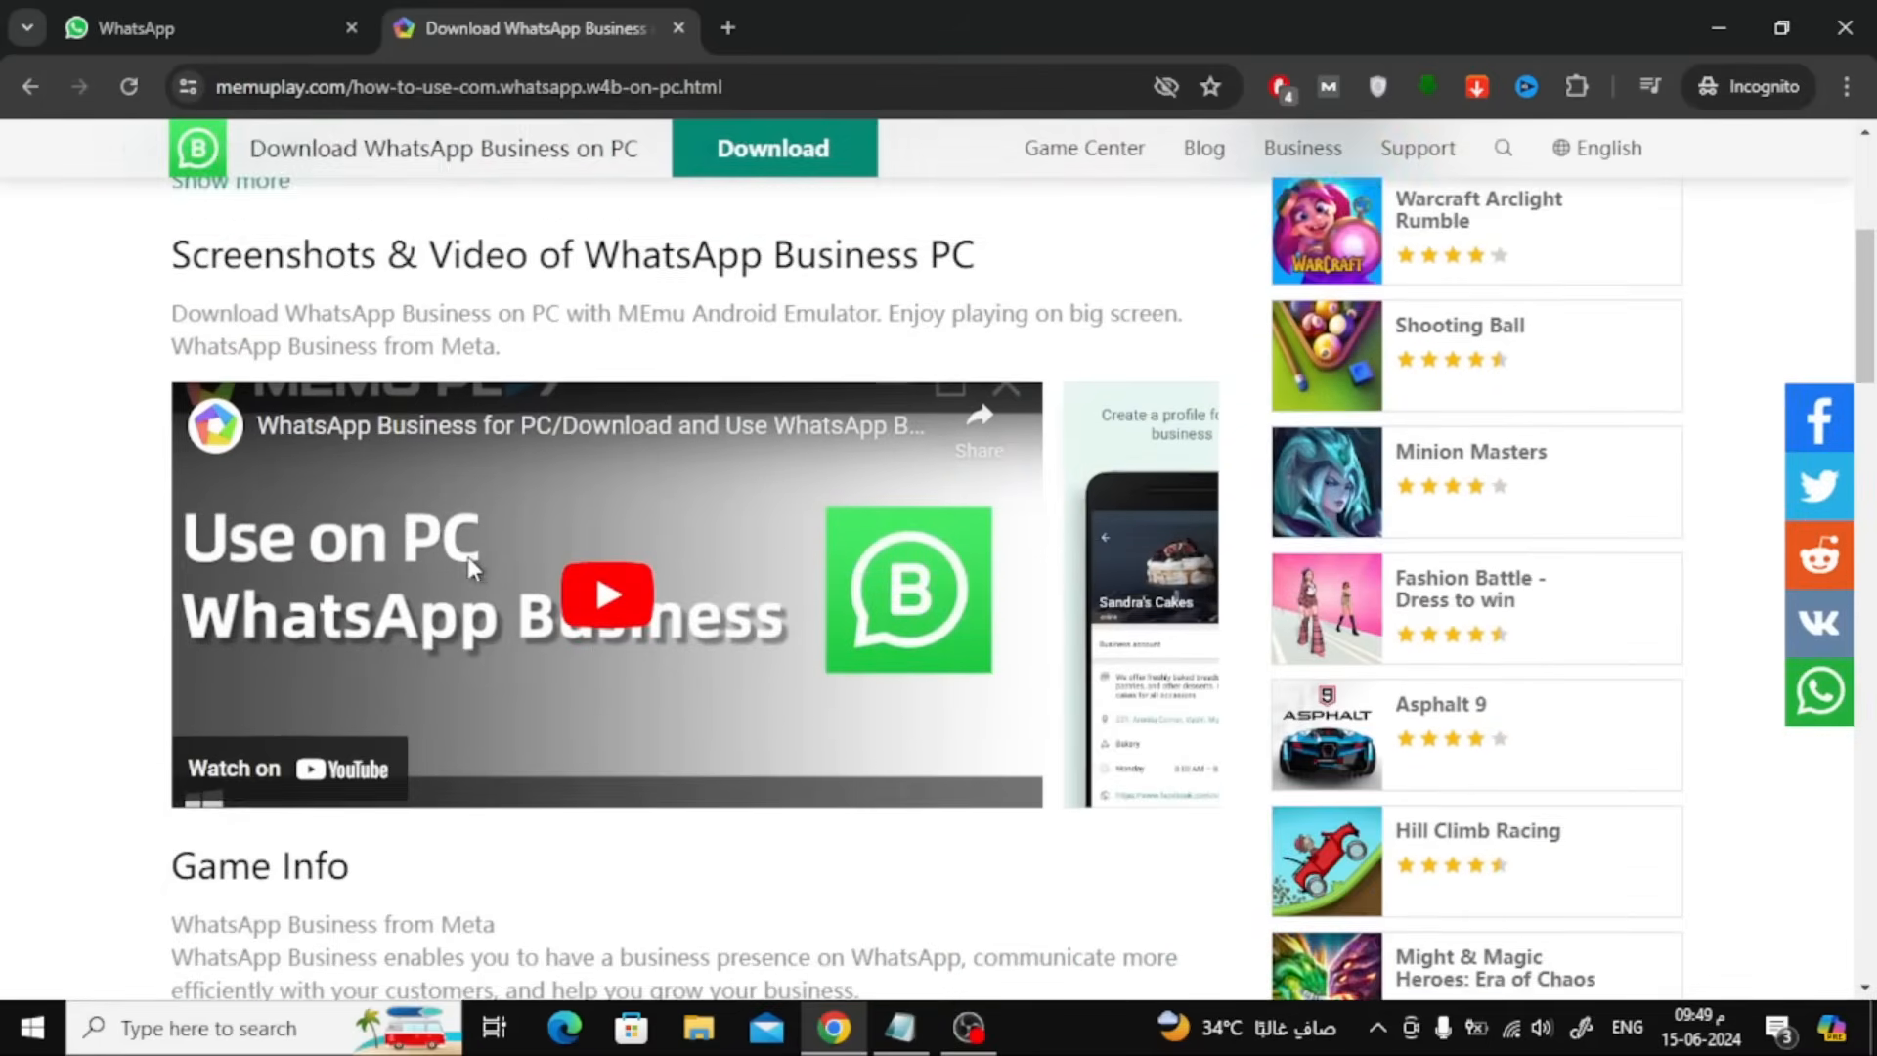
{"action": "left_click", "coordinate": [608, 592]}
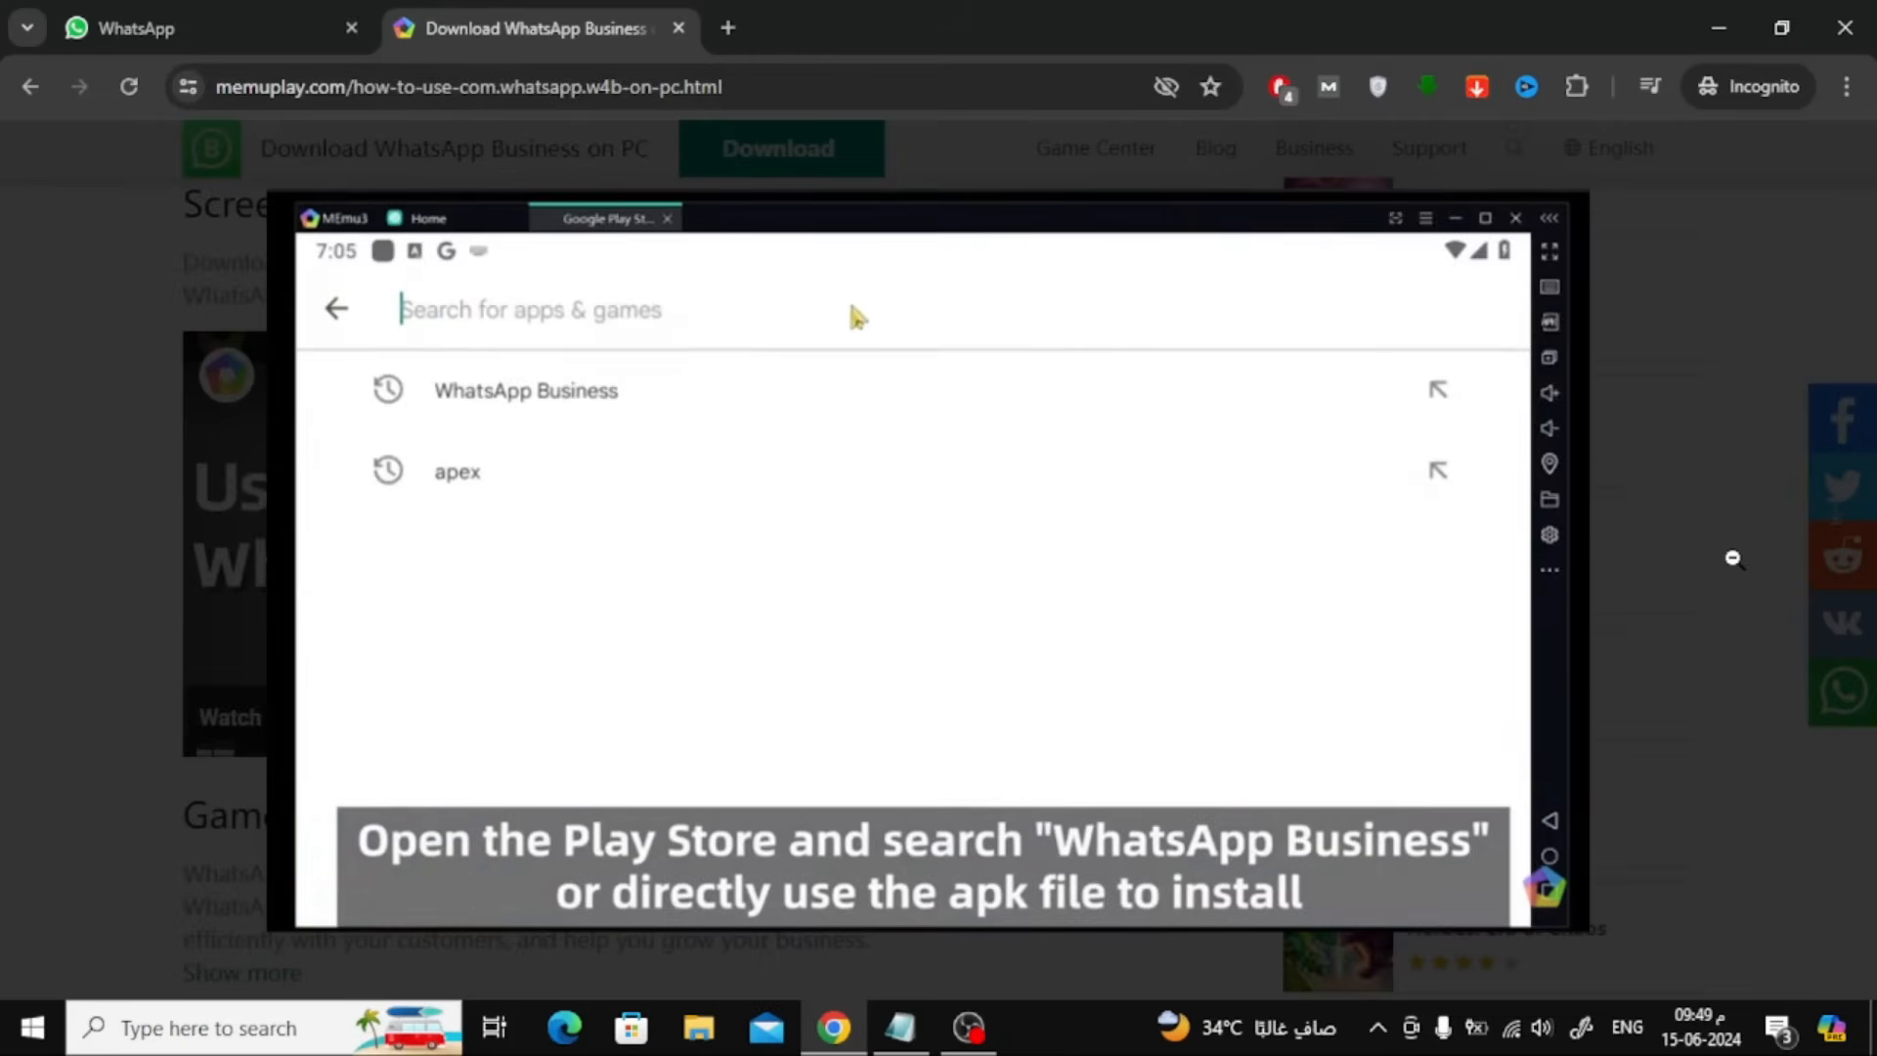
{"action": "left_click", "coordinate": [525, 390]}
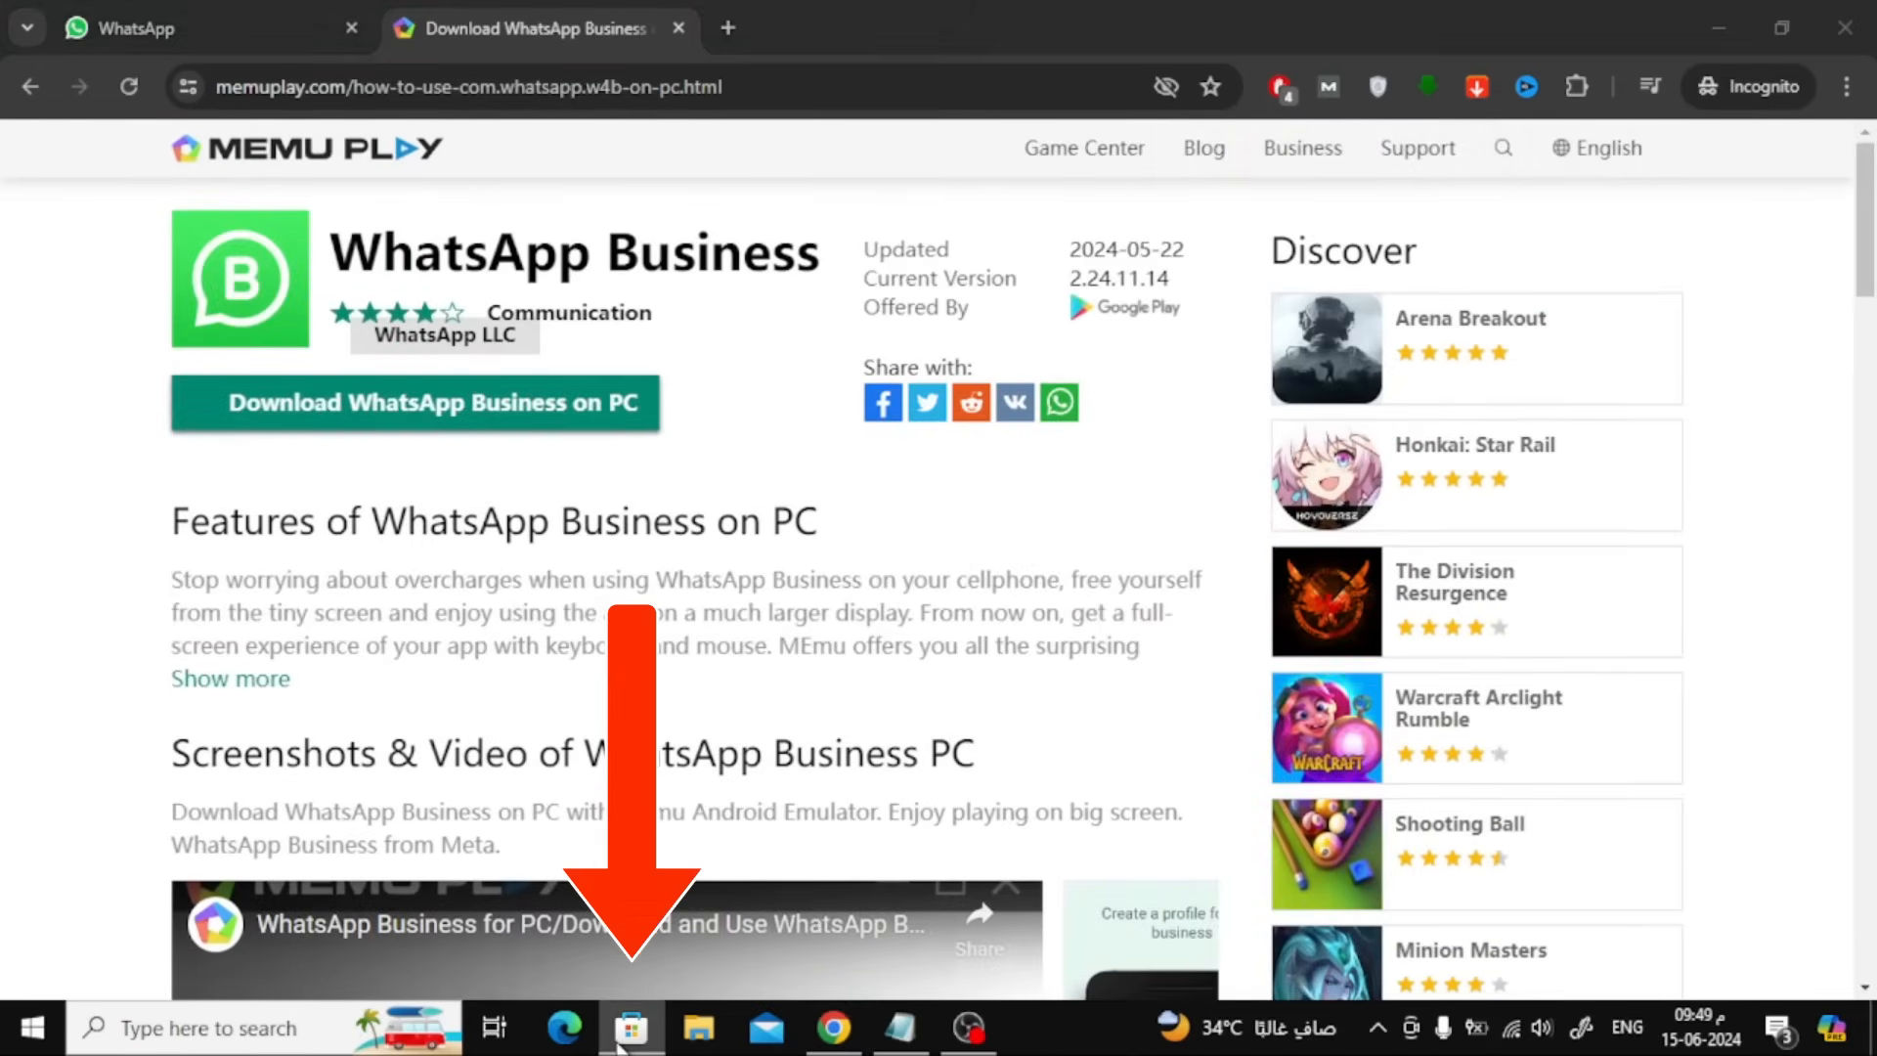
Step: Open Microsoft Store from the taskbar and run the recent 'WhatsApp Business' search
{"action": "left_click", "coordinate": [628, 1026]}
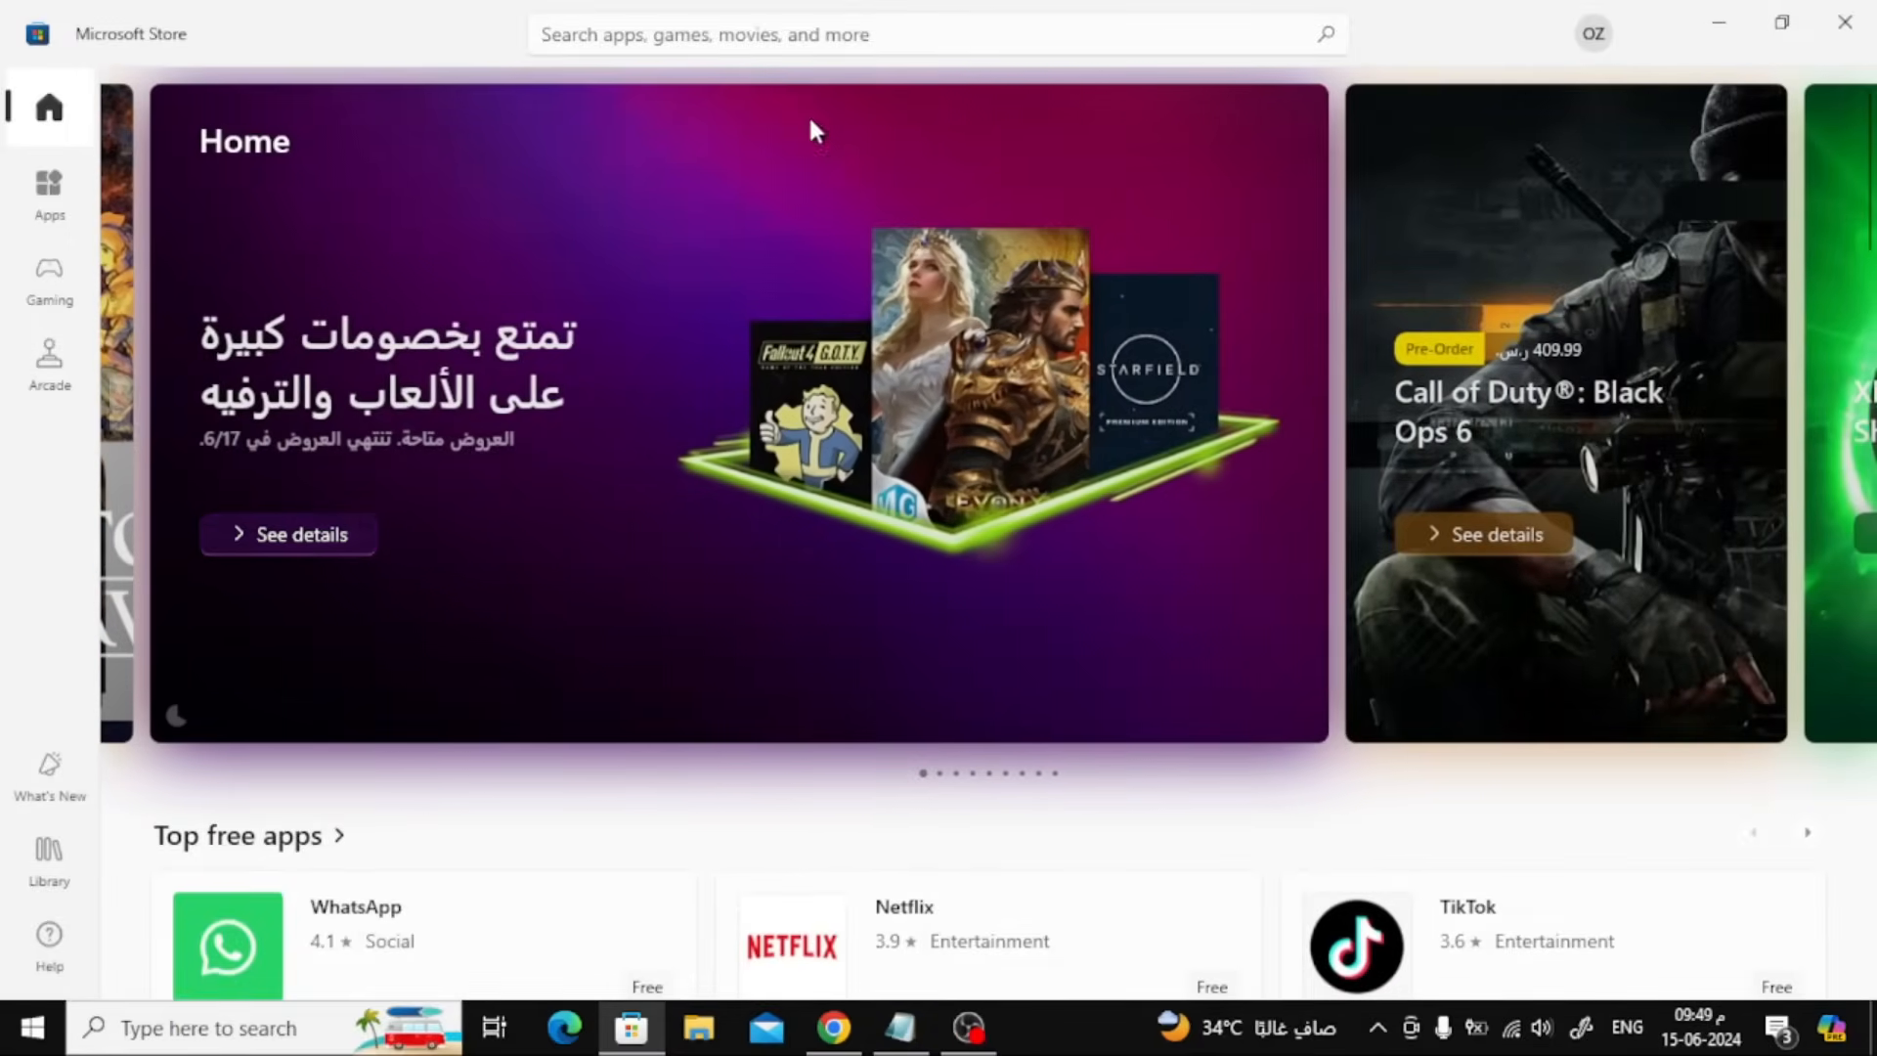
{"action": "left_click", "coordinate": [923, 29]}
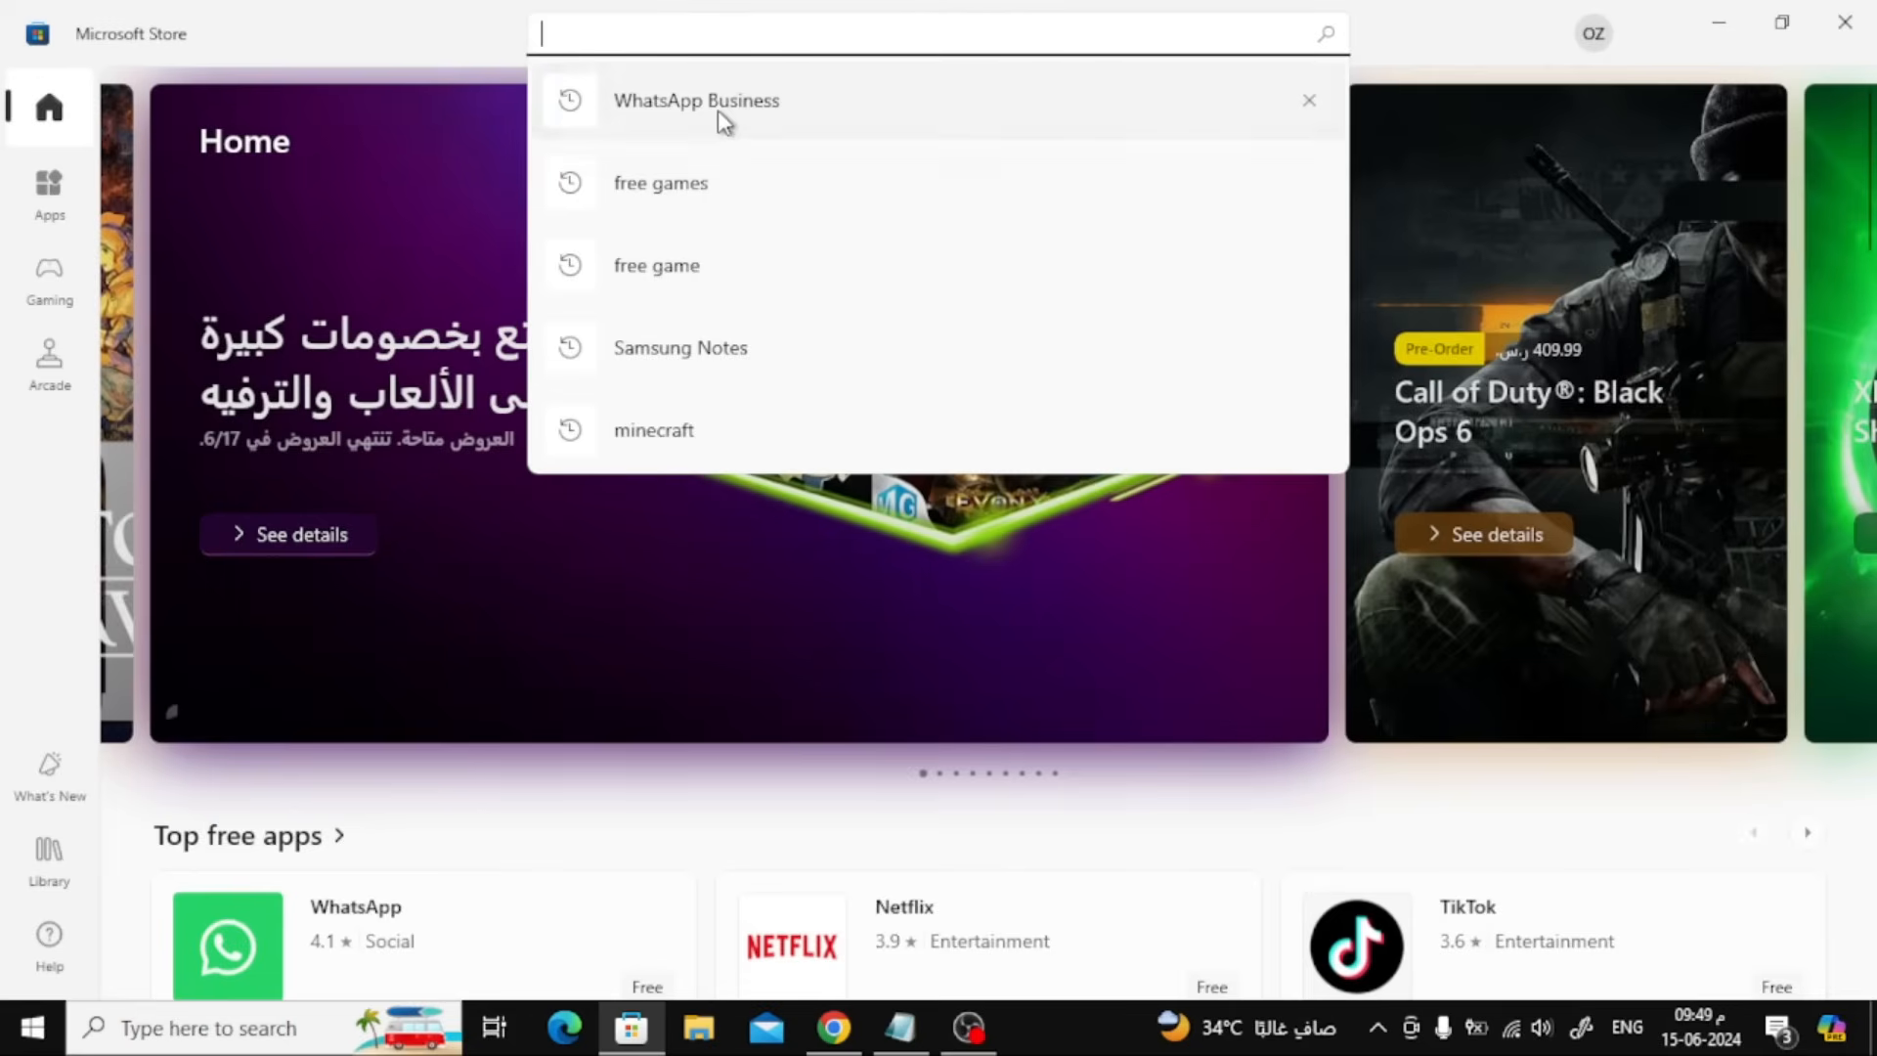
{"action": "left_click", "coordinate": [697, 100]}
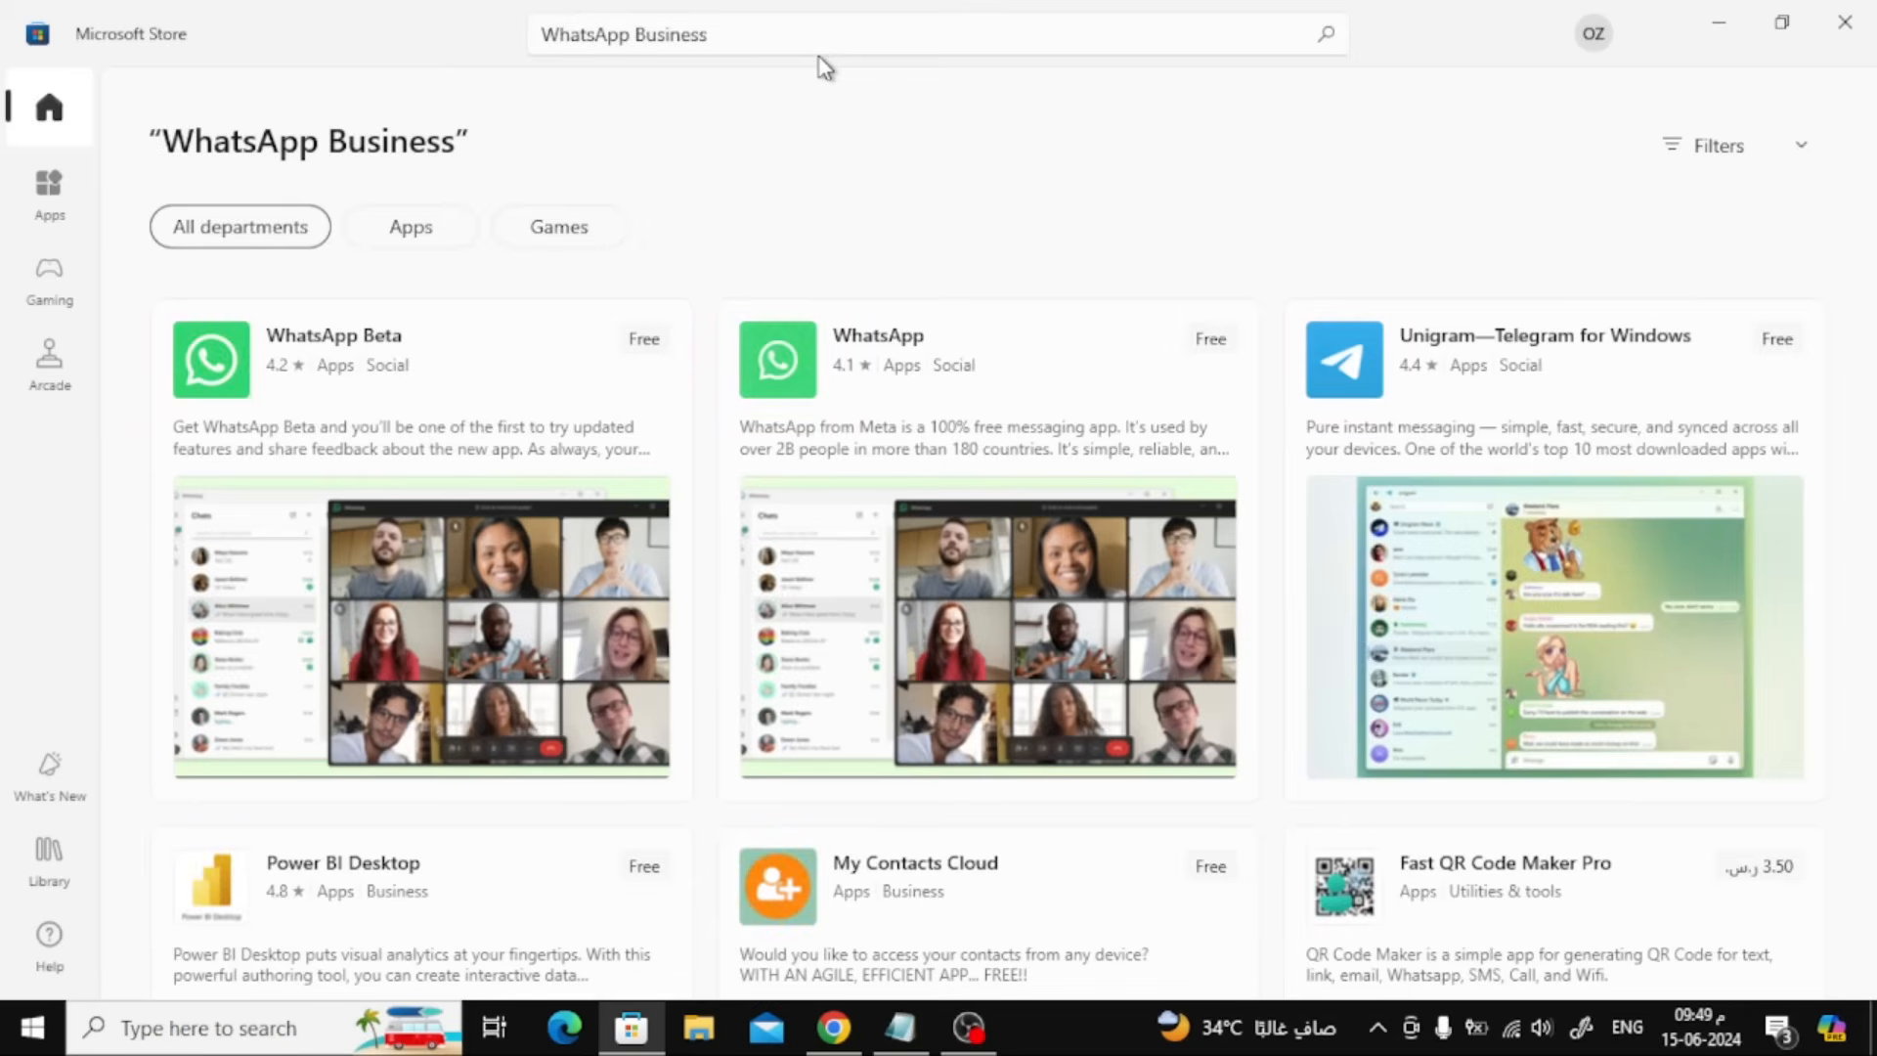
{"action": "mouse_move", "coordinate": [1046, 389]}
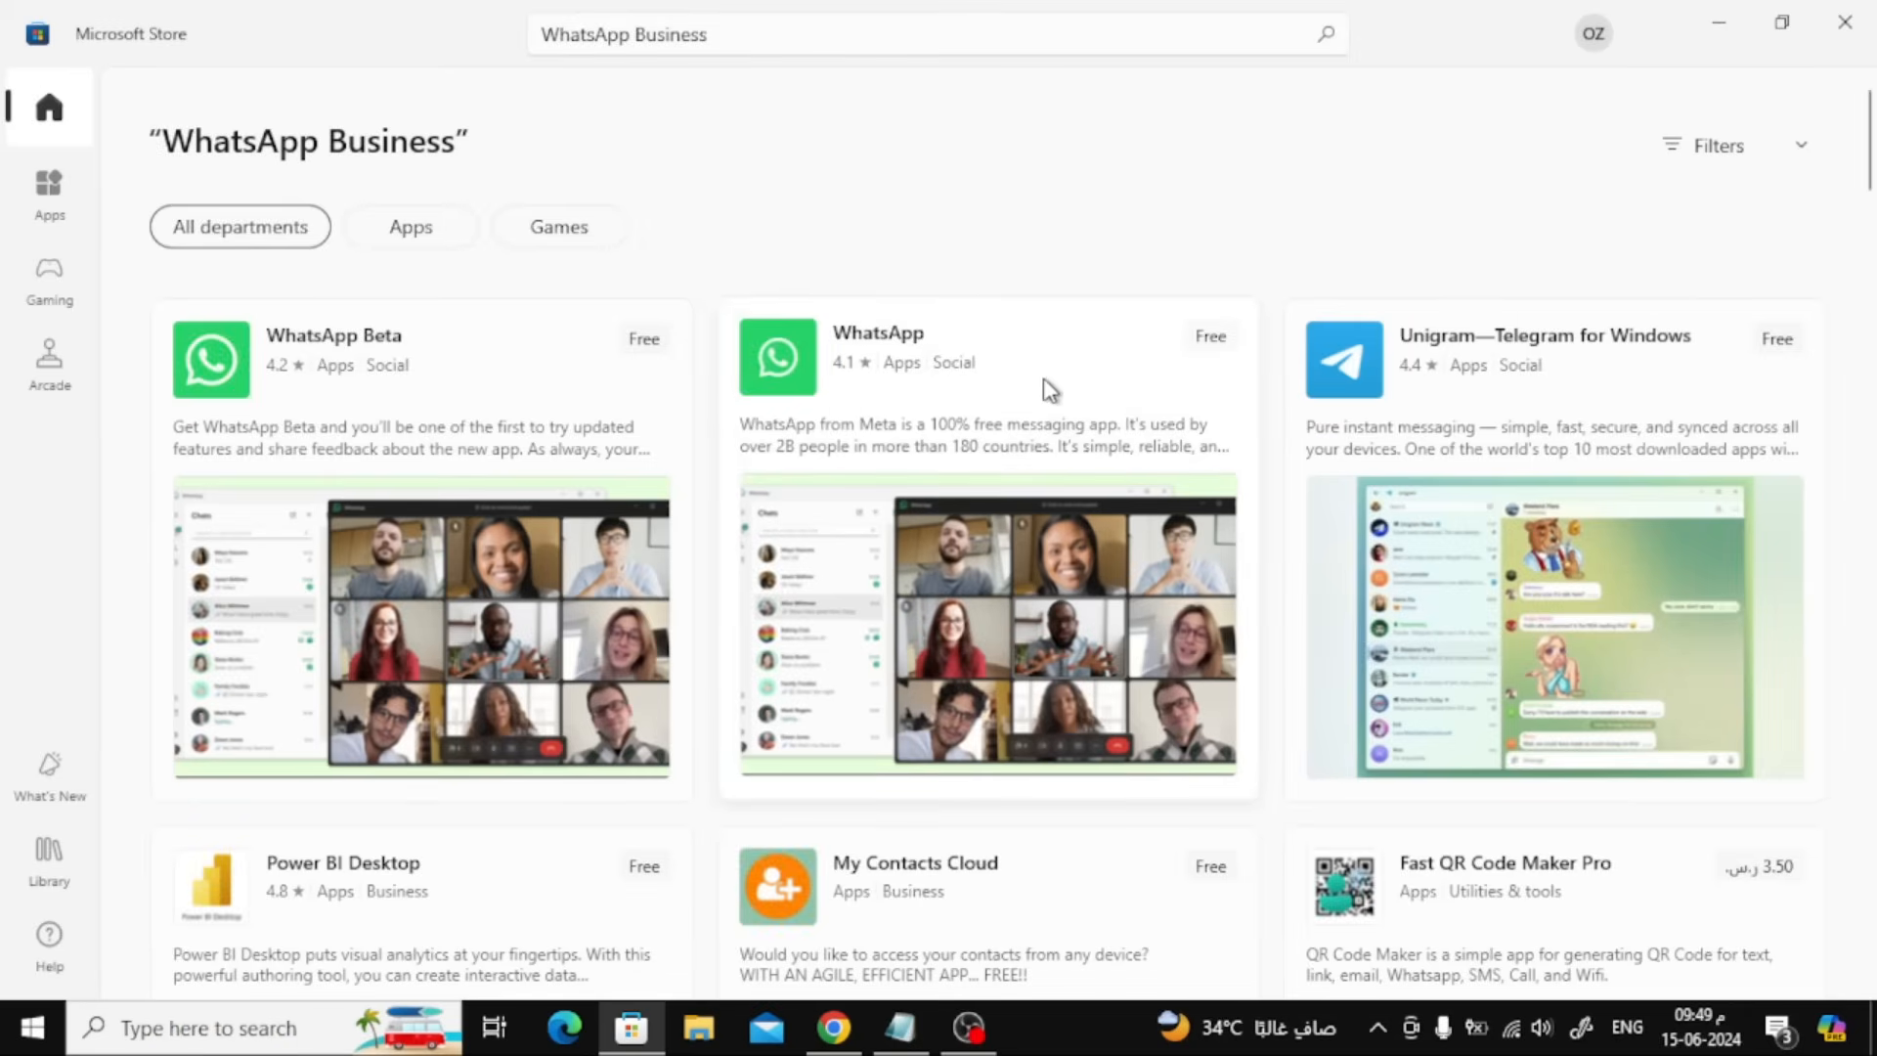
Step: Open the WhatsApp result to show the WhatsApp Inc. product page with its Get button
{"action": "left_click", "coordinate": [879, 332]}
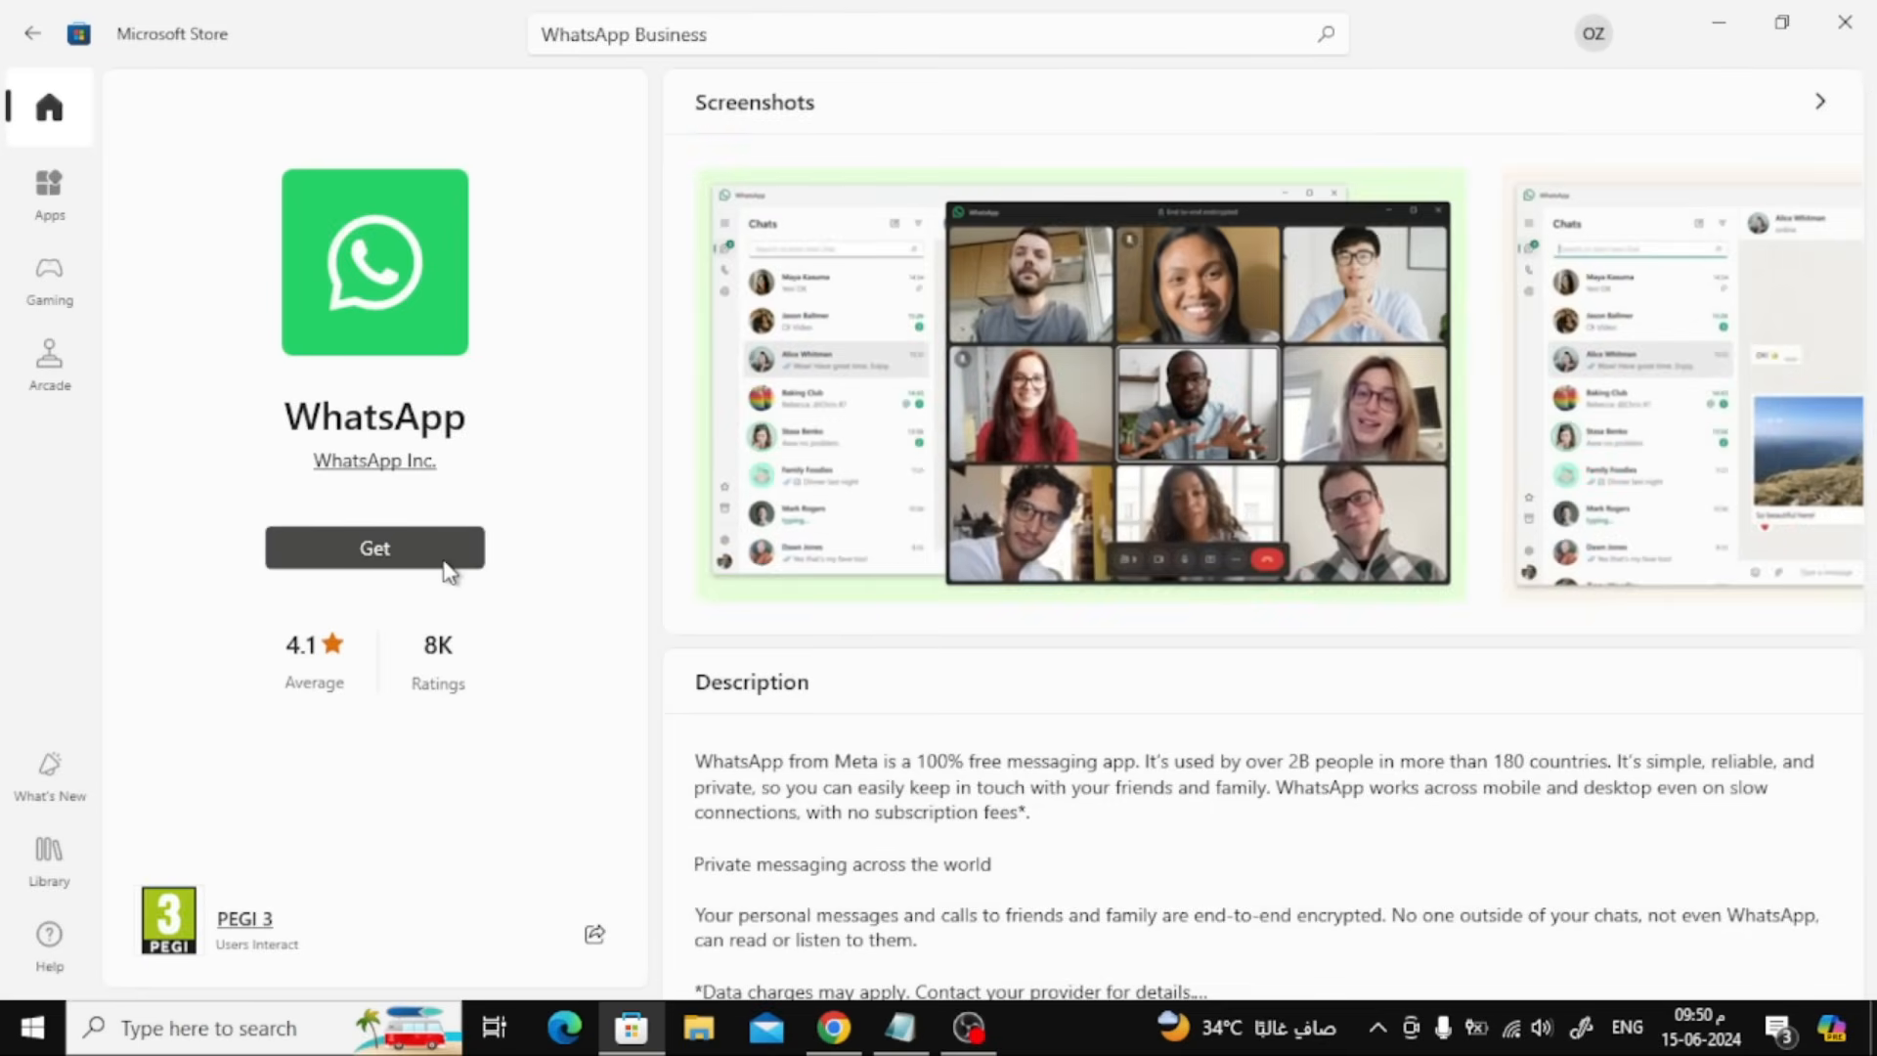
{"action": "mouse_move", "coordinate": [482, 506]}
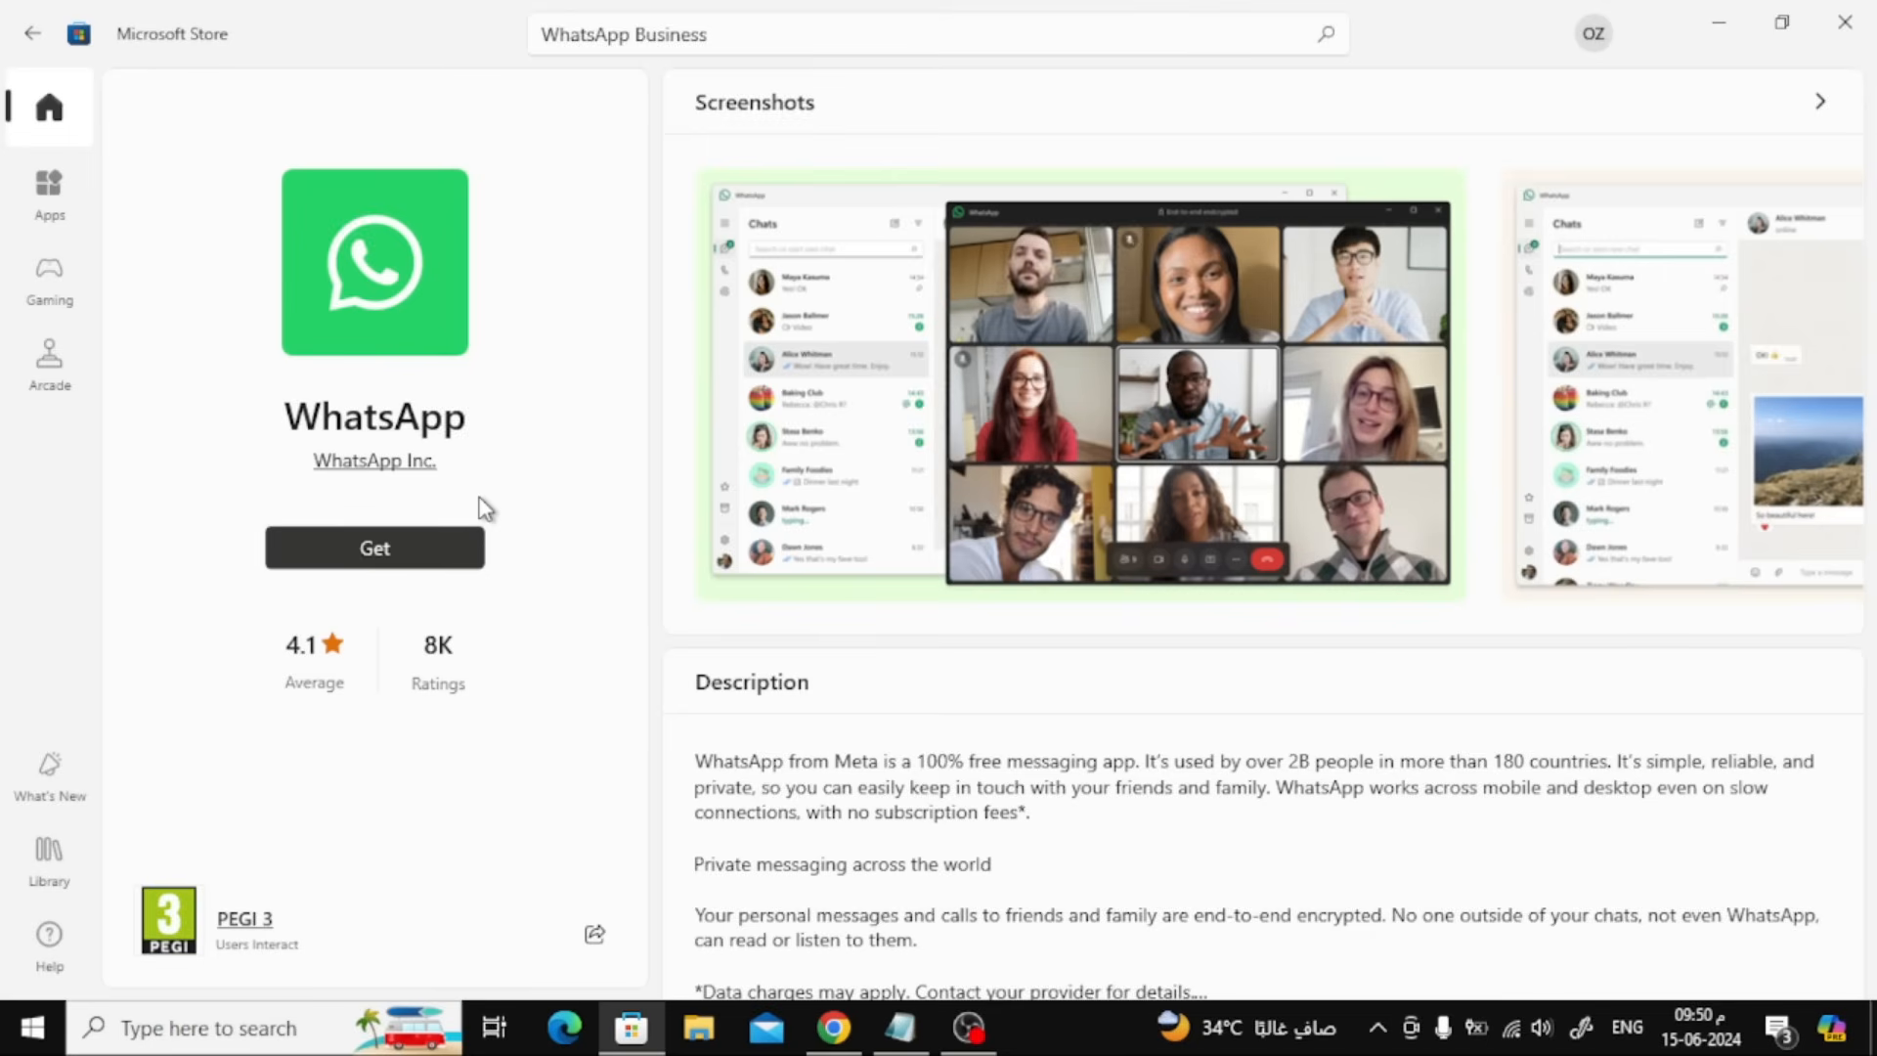